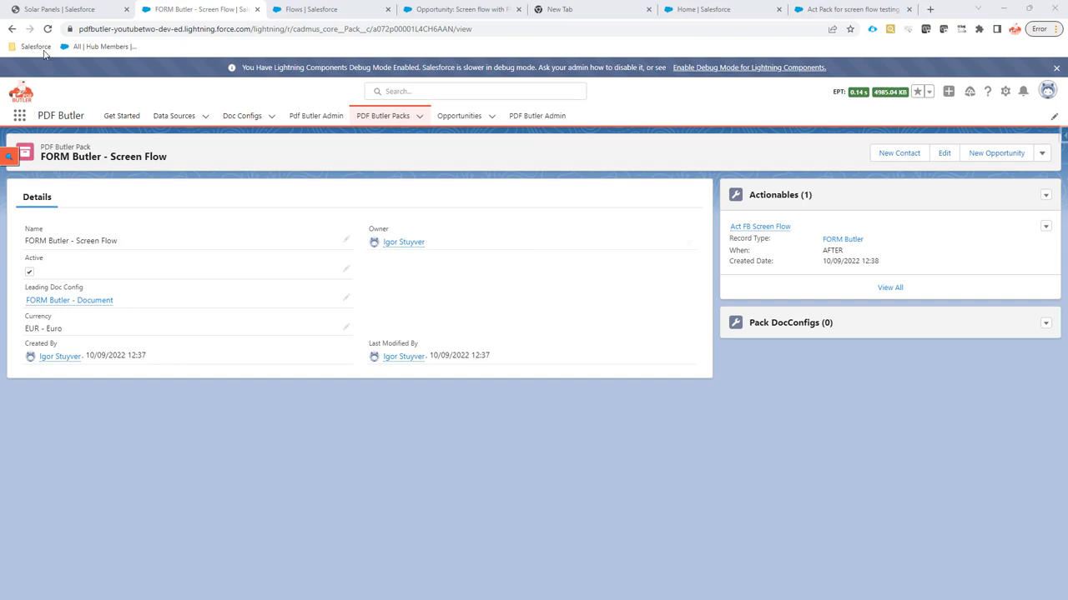
pyautogui.moveTo(325, 10)
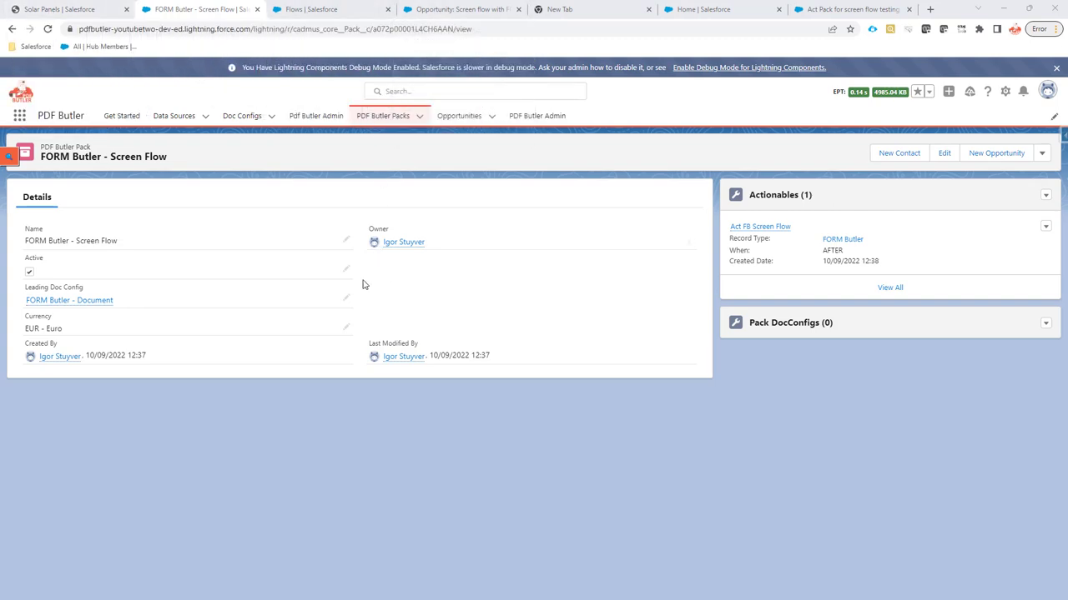
pyautogui.moveTo(41, 153)
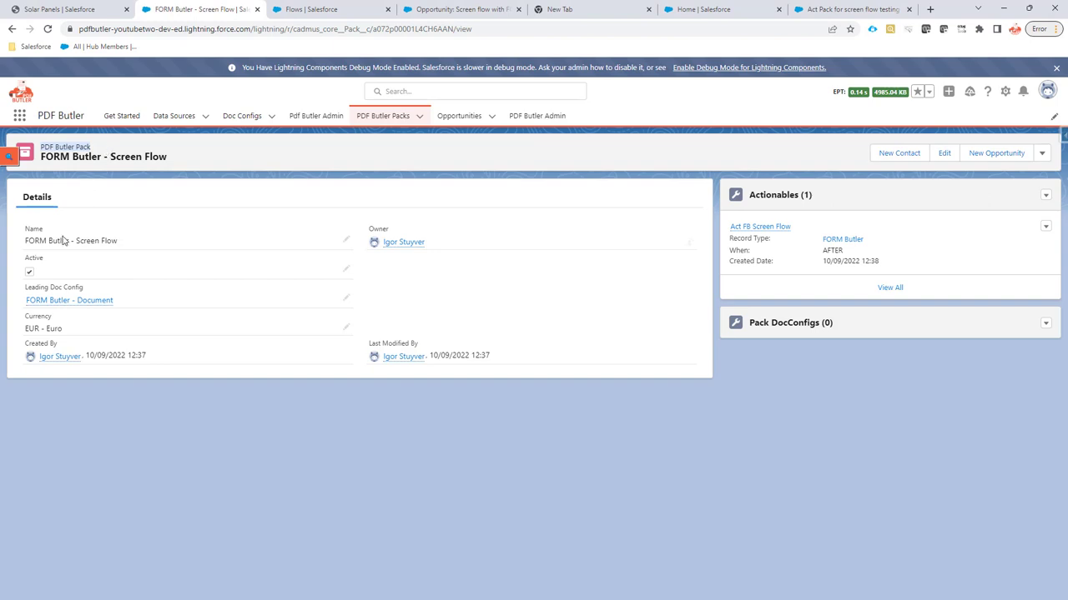
pyautogui.moveTo(70, 300)
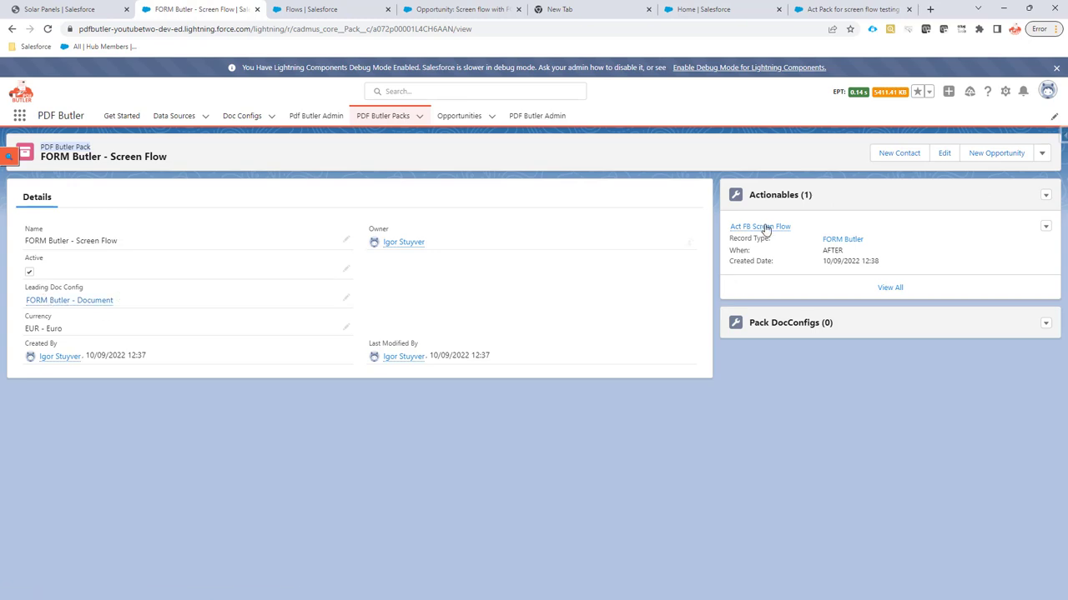
# - Change the Act FB Screen Flow actionable's class to cadmus_form.Actionable_FormButlerNow
pyautogui.click(761, 226)
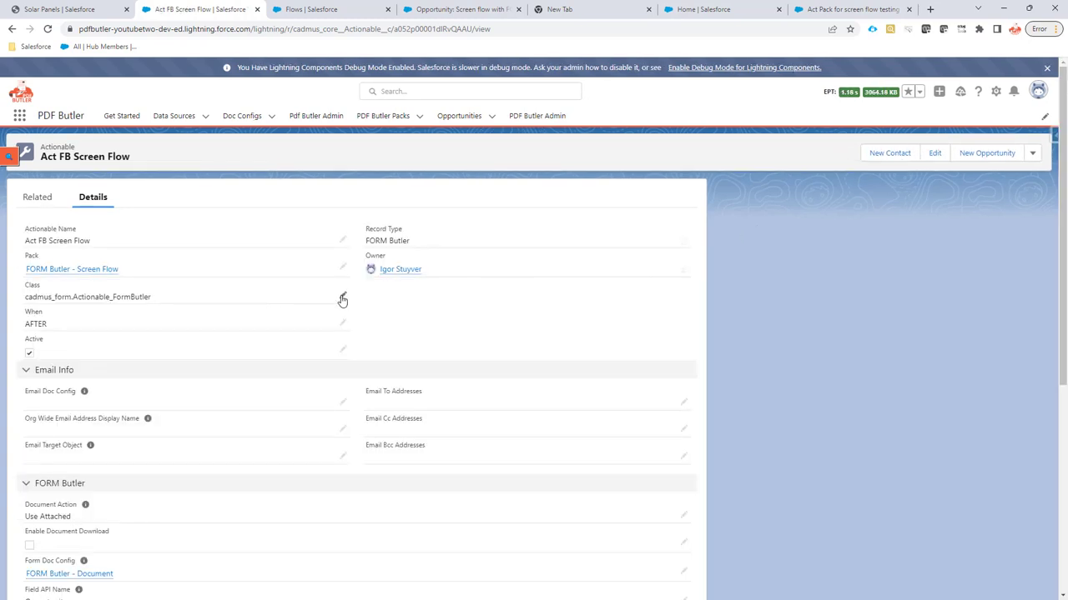
pyautogui.click(342, 299)
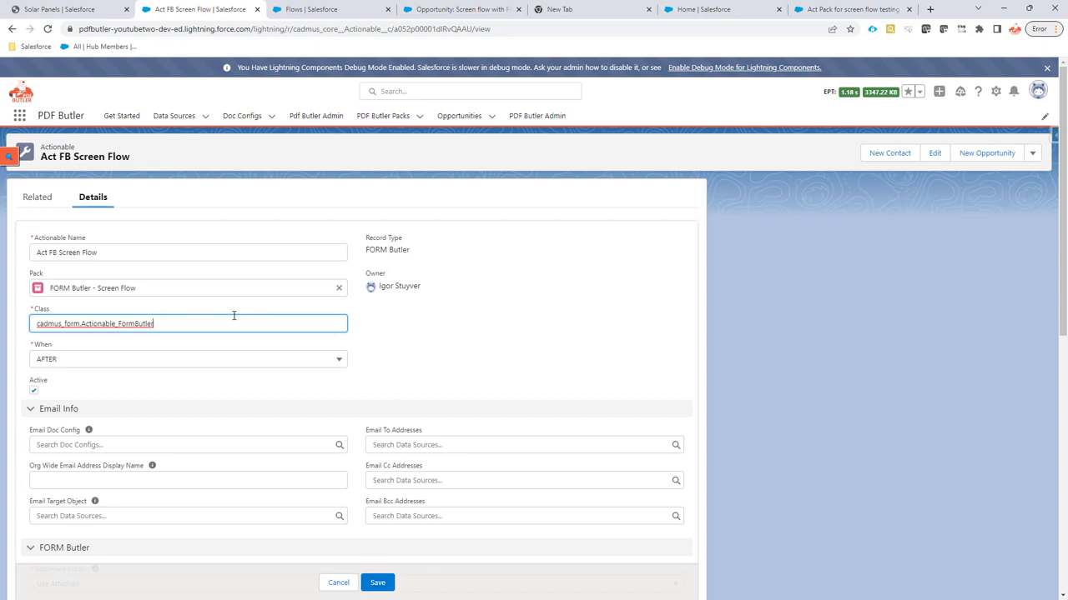
pyautogui.write('N')
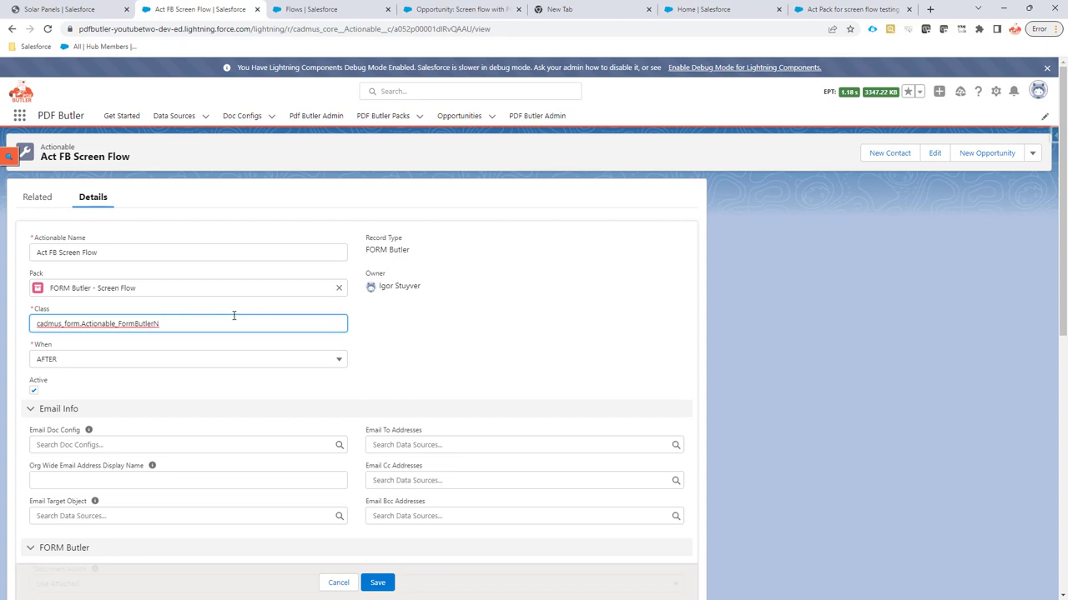
pyautogui.write('ow')
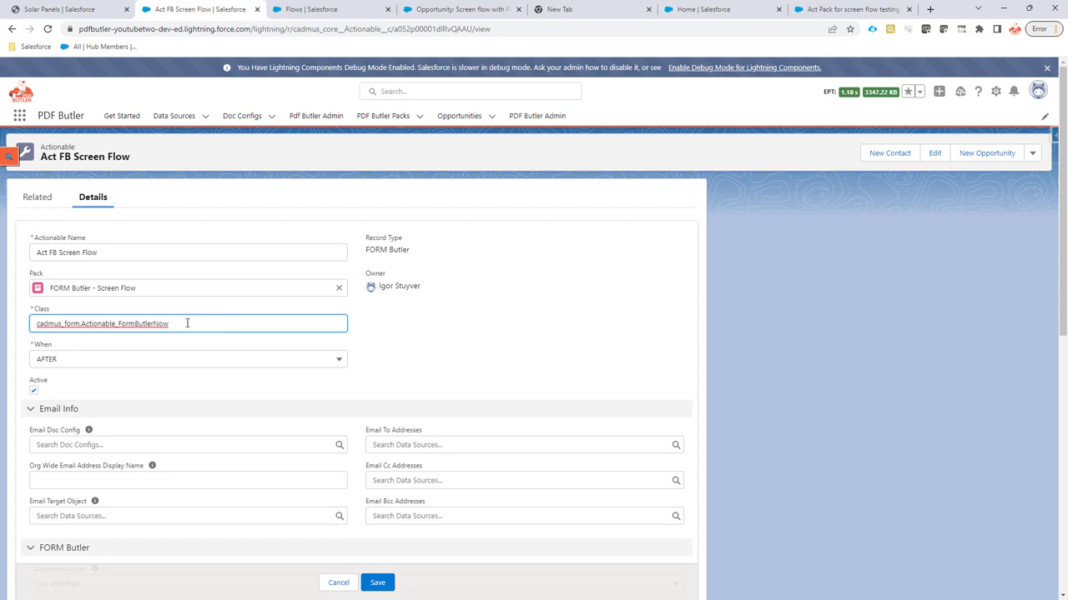
pyautogui.moveTo(175, 367)
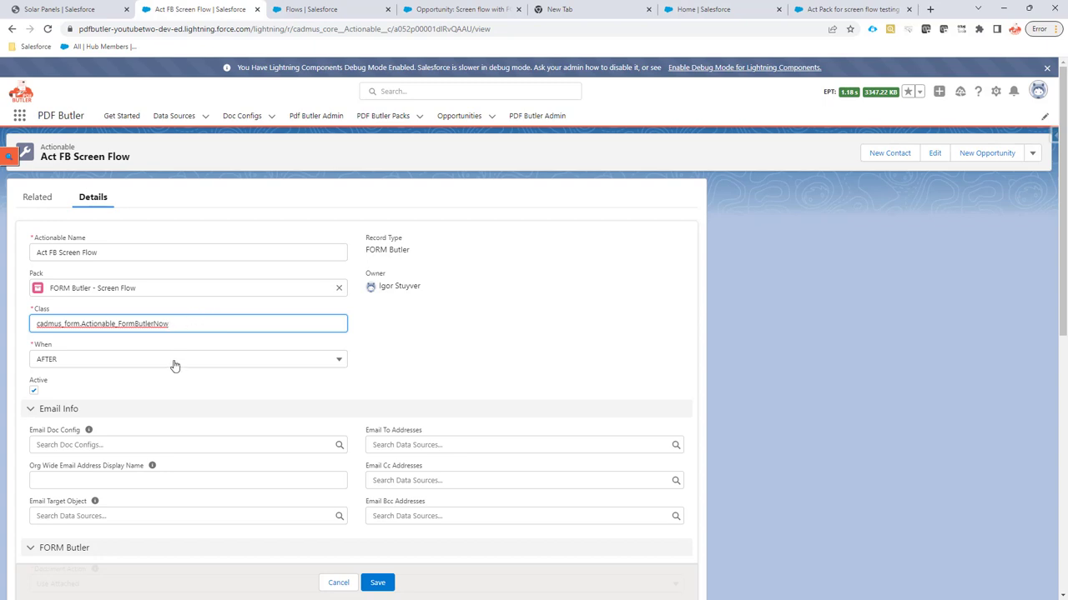
# - Review the FORM Butler section and its Field API Name value Opportunity__c
pyautogui.scroll(-3)
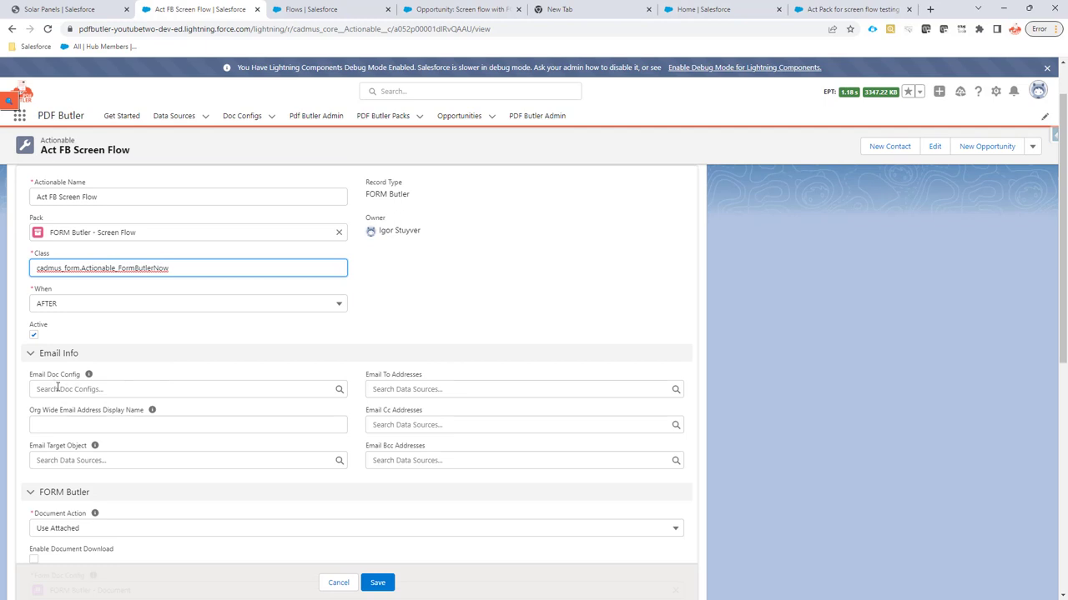
pyautogui.scroll(-3)
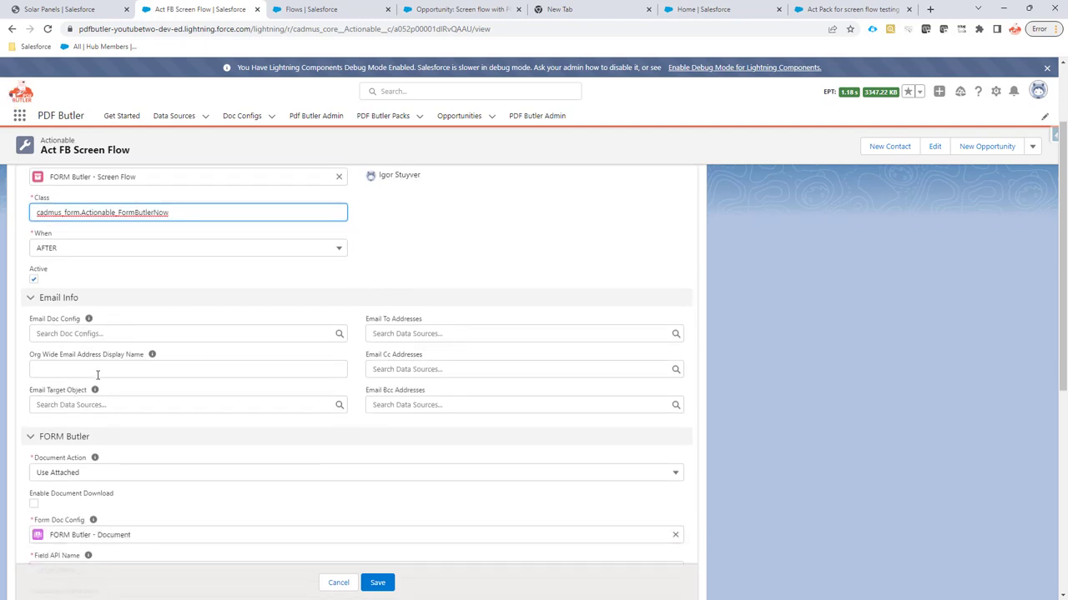
pyautogui.scroll(-3)
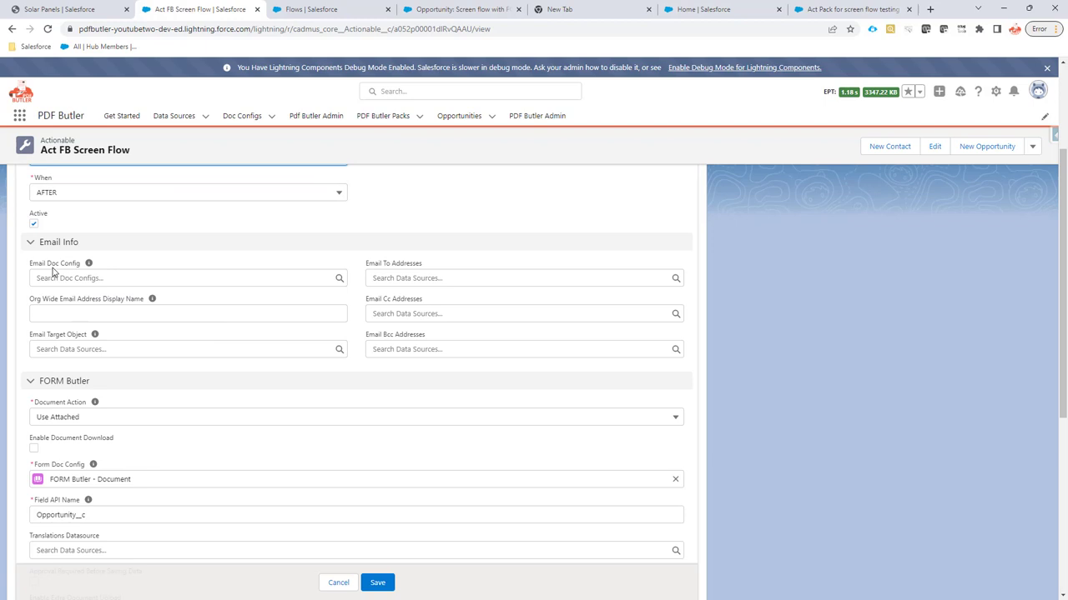
pyautogui.scroll(-3)
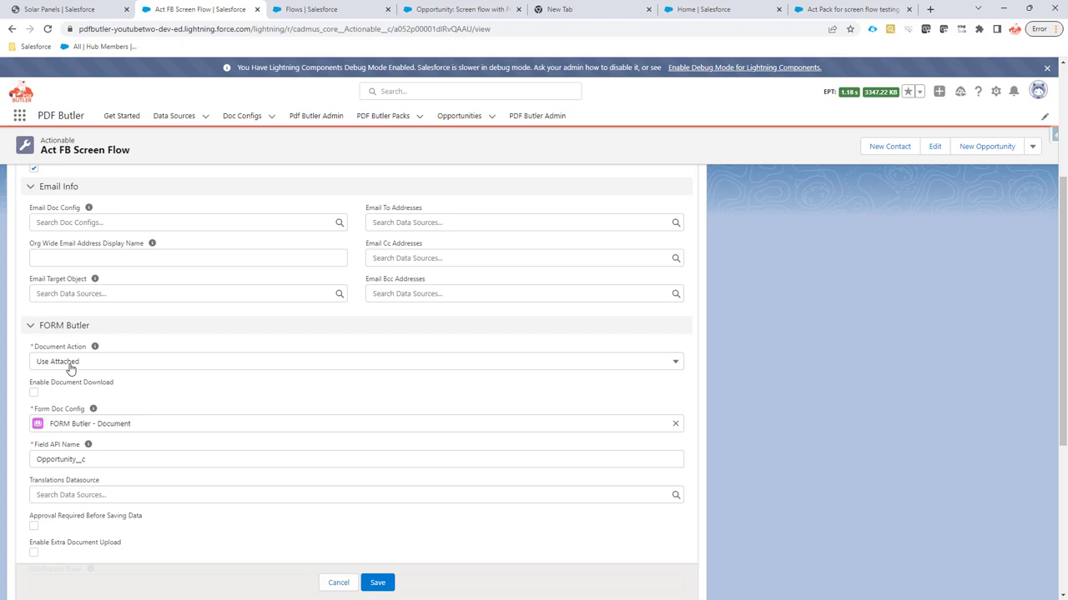
pyautogui.moveTo(83, 367)
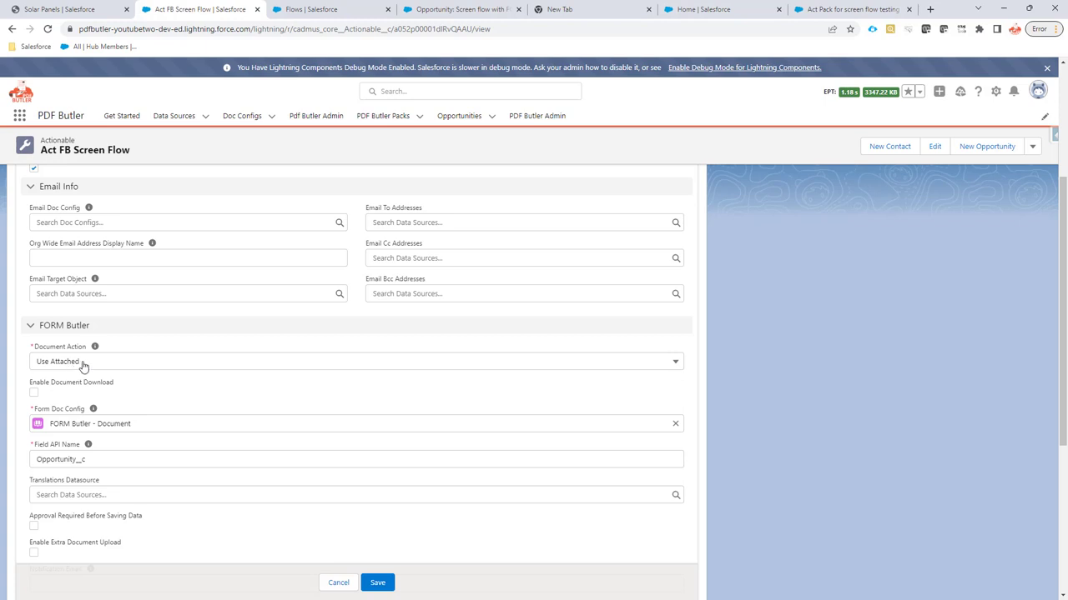
pyautogui.scroll(-3)
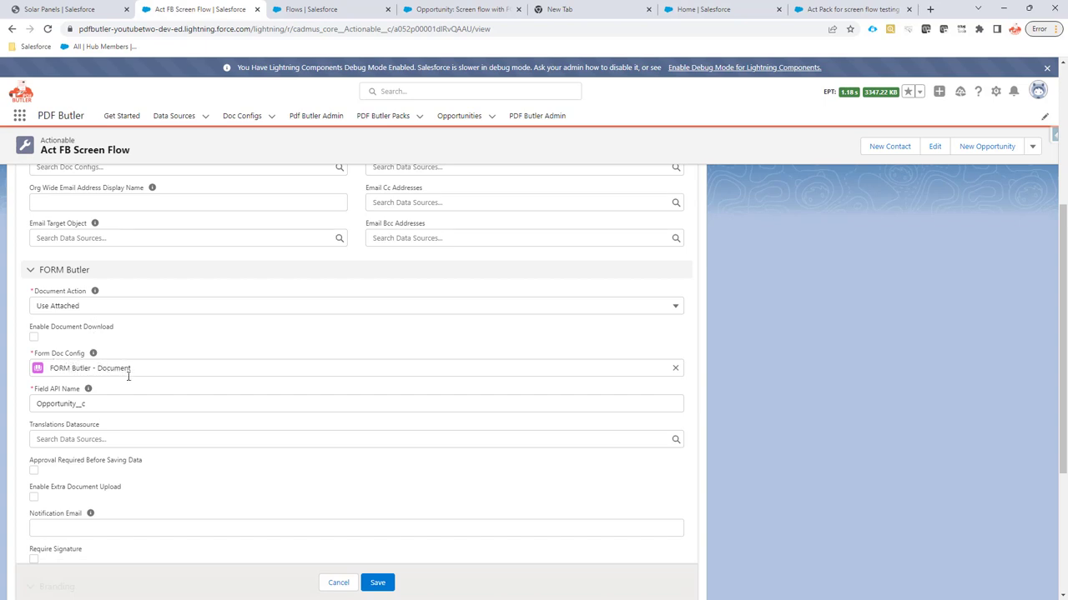
pyautogui.click(357, 404)
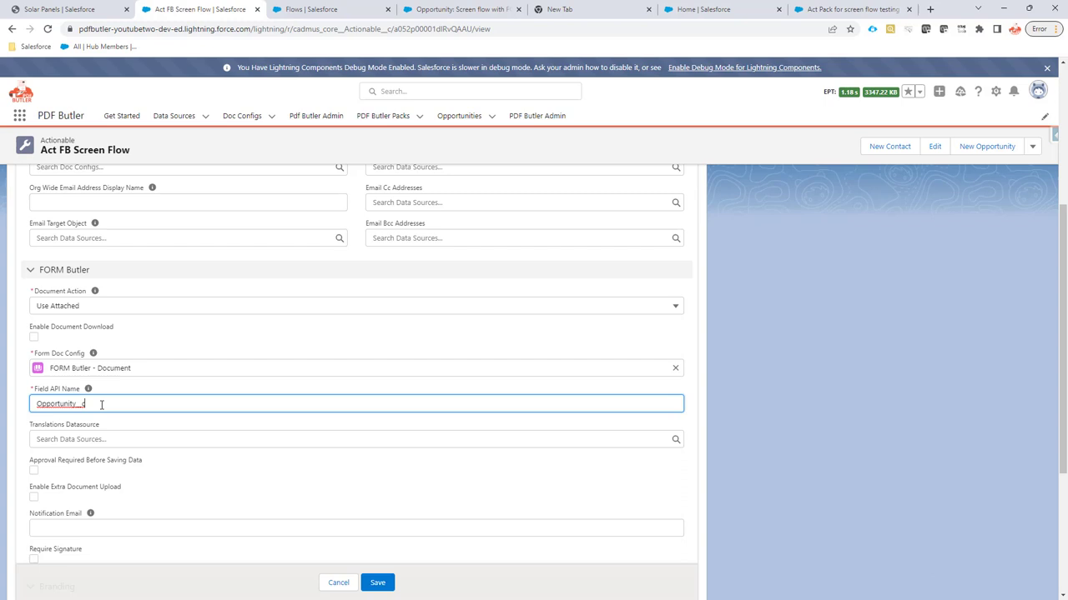
pyautogui.moveTo(363, 470)
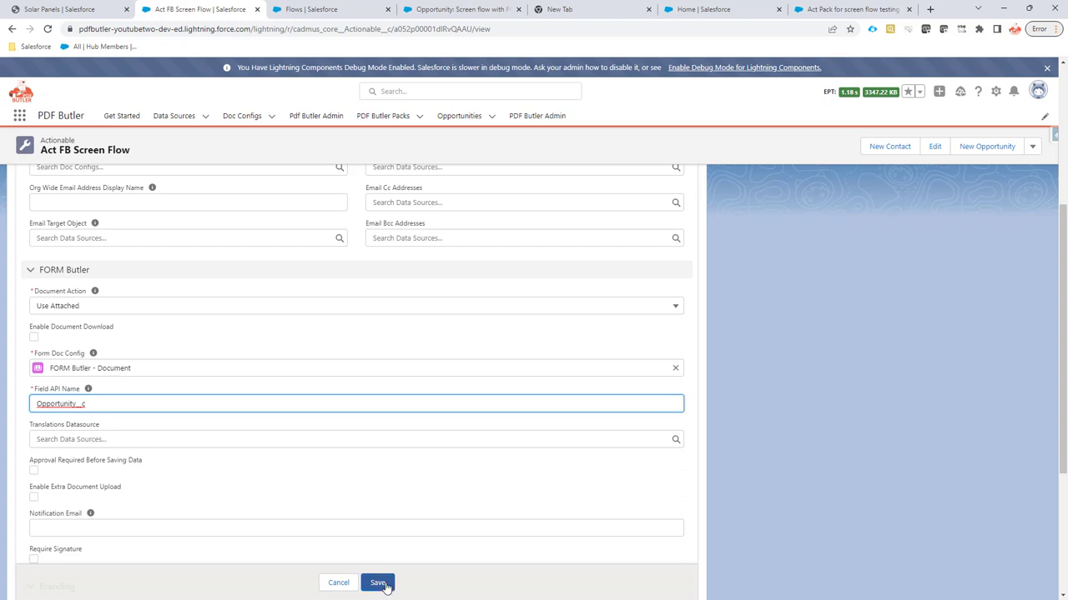
# - Save the actionable, then review the Set Variables assignment's recordId and empty packId in Flow Builder
pyautogui.click(377, 582)
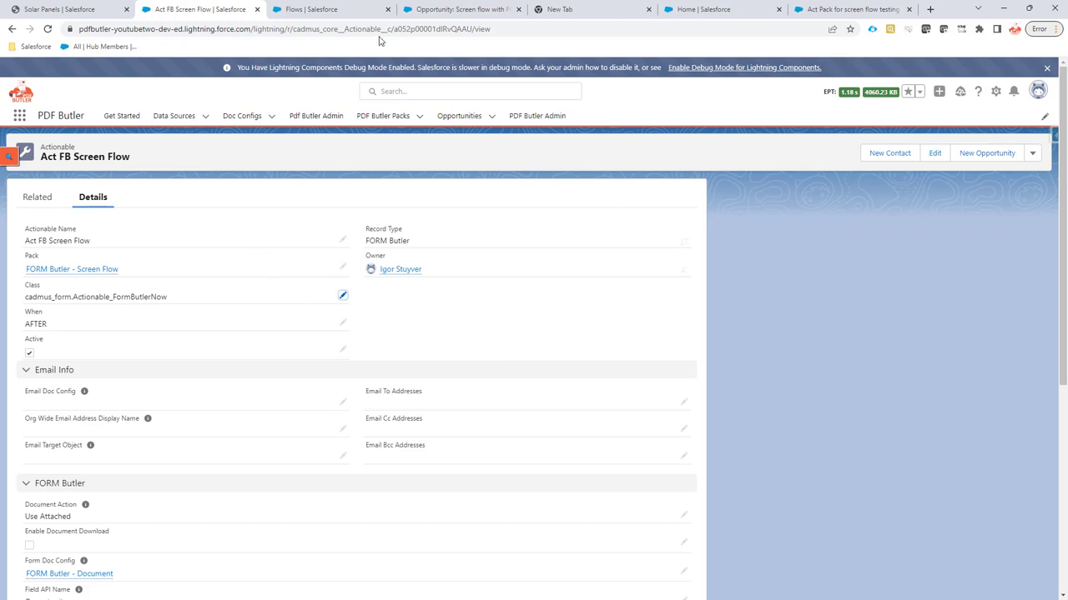
pyautogui.click(460, 10)
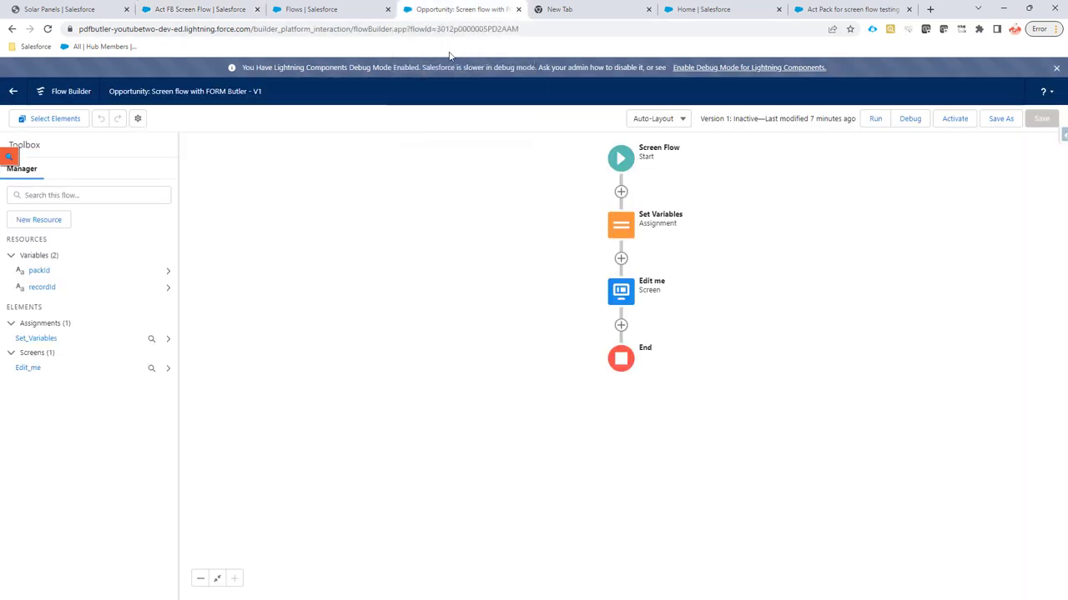
pyautogui.click(621, 225)
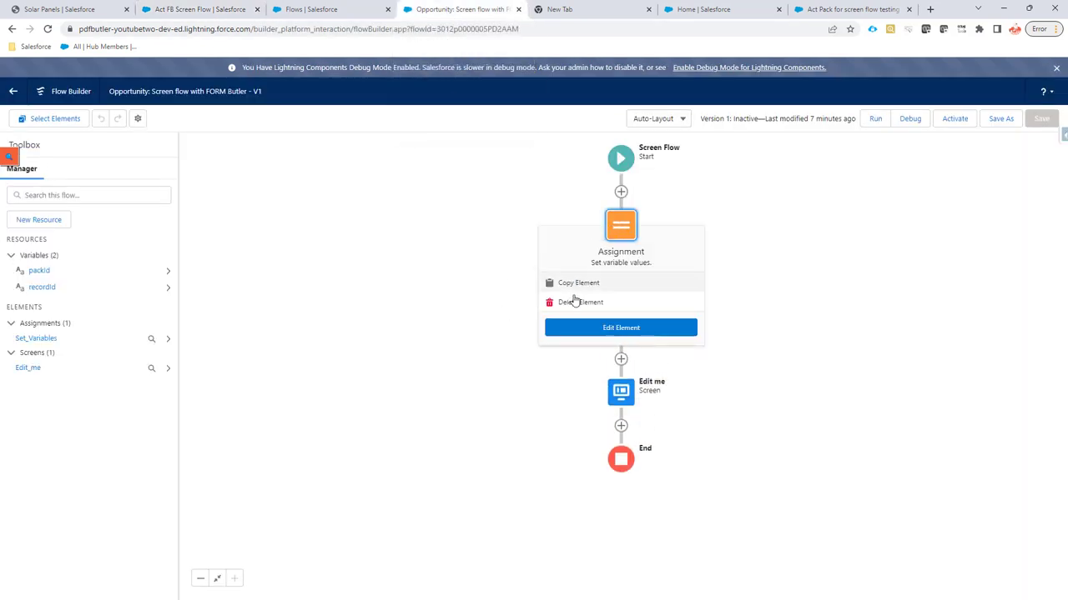
pyautogui.click(620, 327)
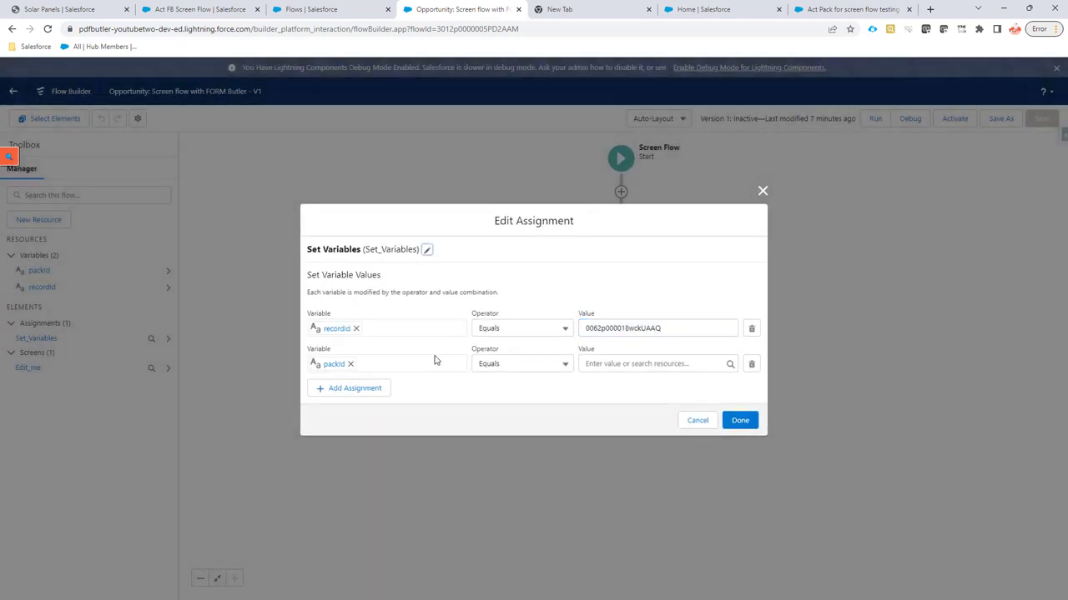
pyautogui.moveTo(580, 337)
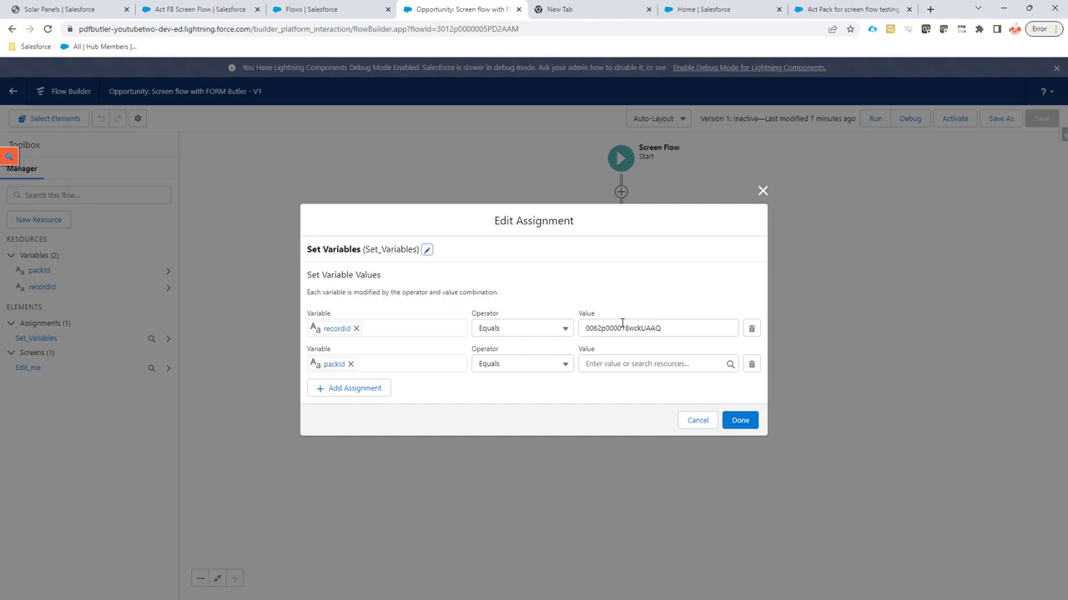
pyautogui.moveTo(200, 10)
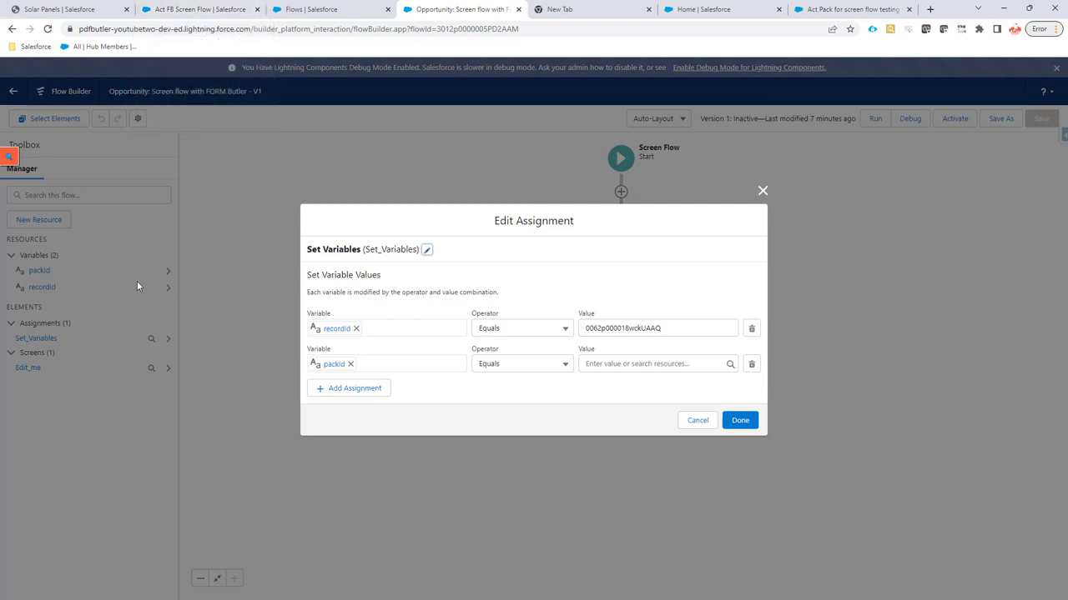
pyautogui.moveTo(364, 363)
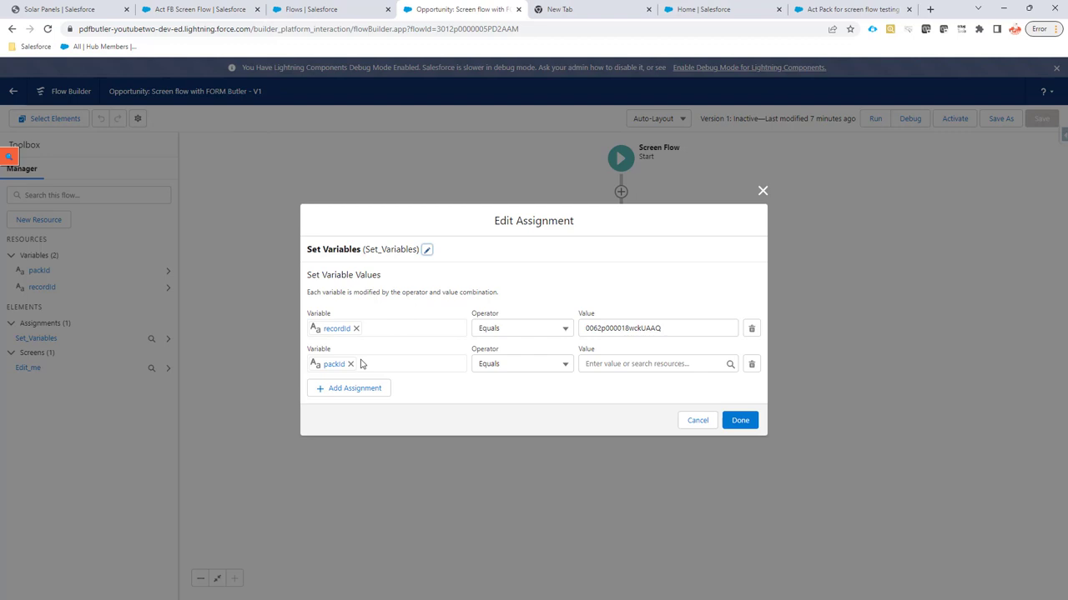
pyautogui.click(200, 10)
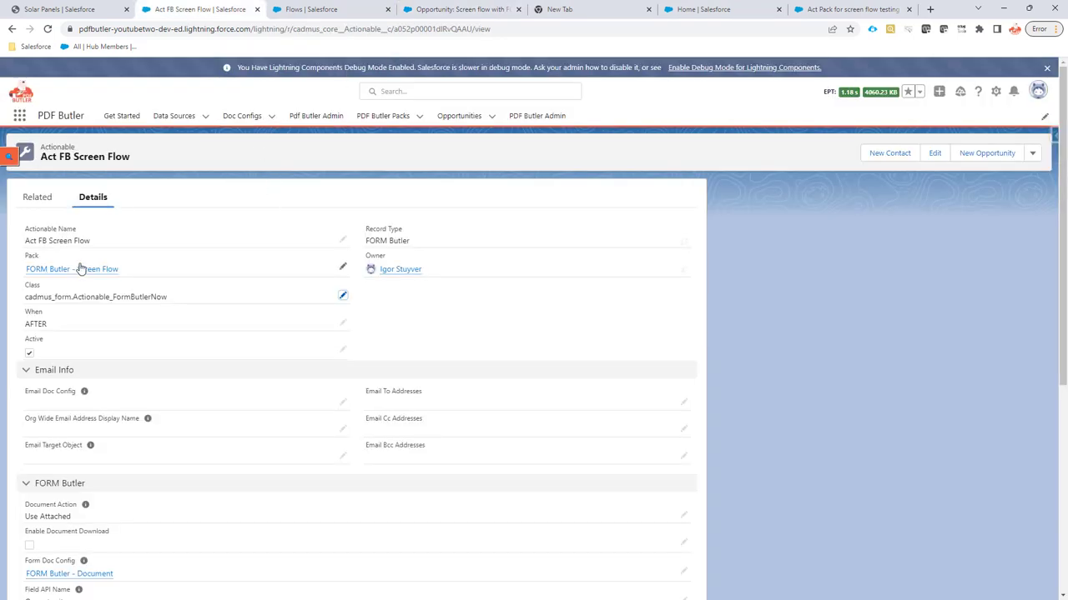
# - Set packId in the Set Variables assignment to the FORM Butler - Screen Flow pack's record ID
pyautogui.click(70, 269)
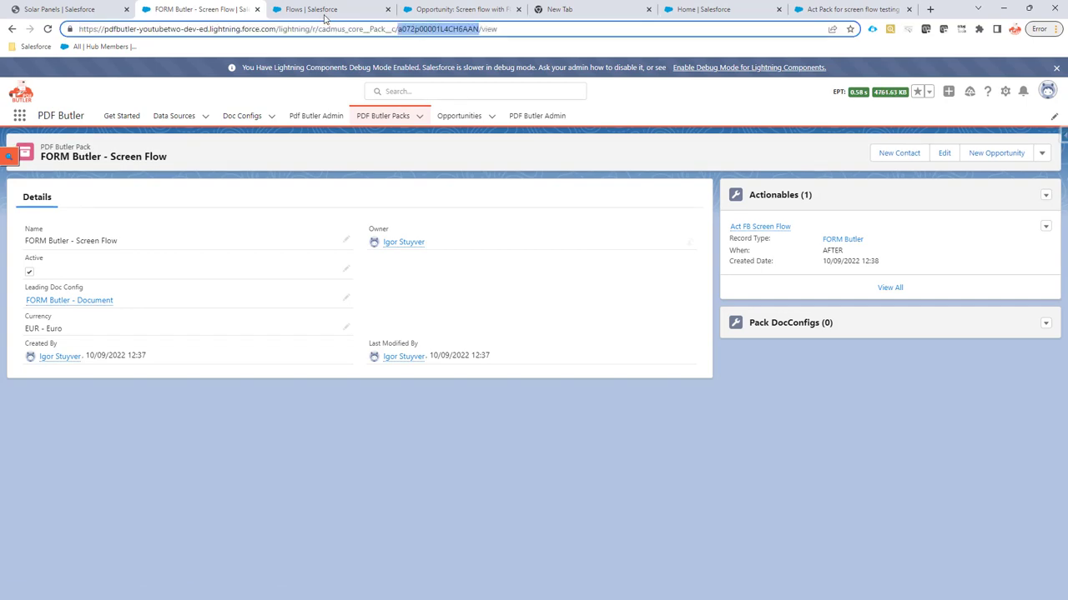
pyautogui.click(460, 10)
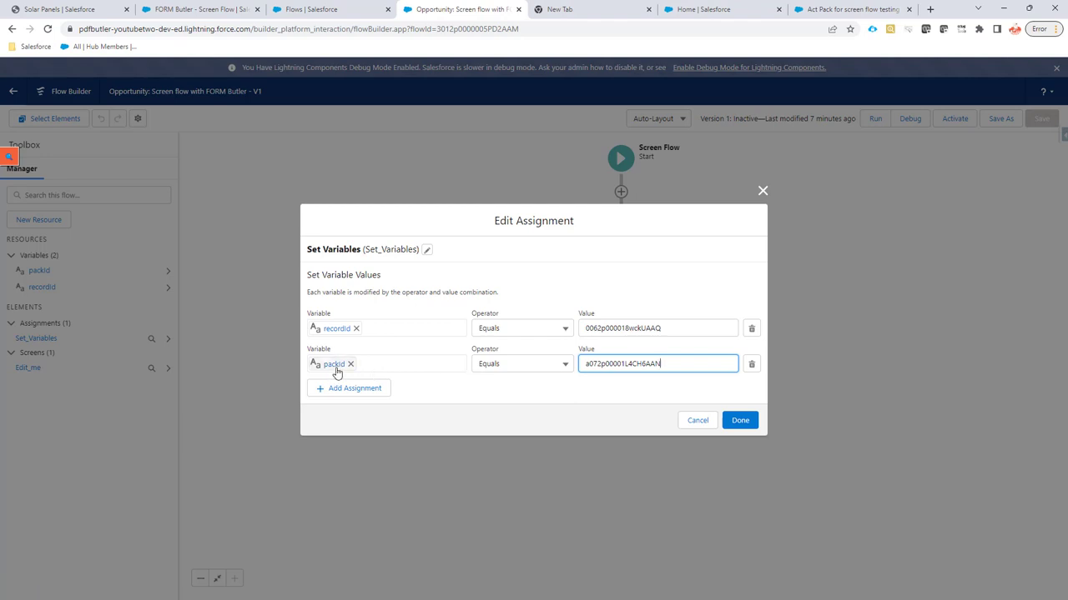
pyautogui.click(739, 420)
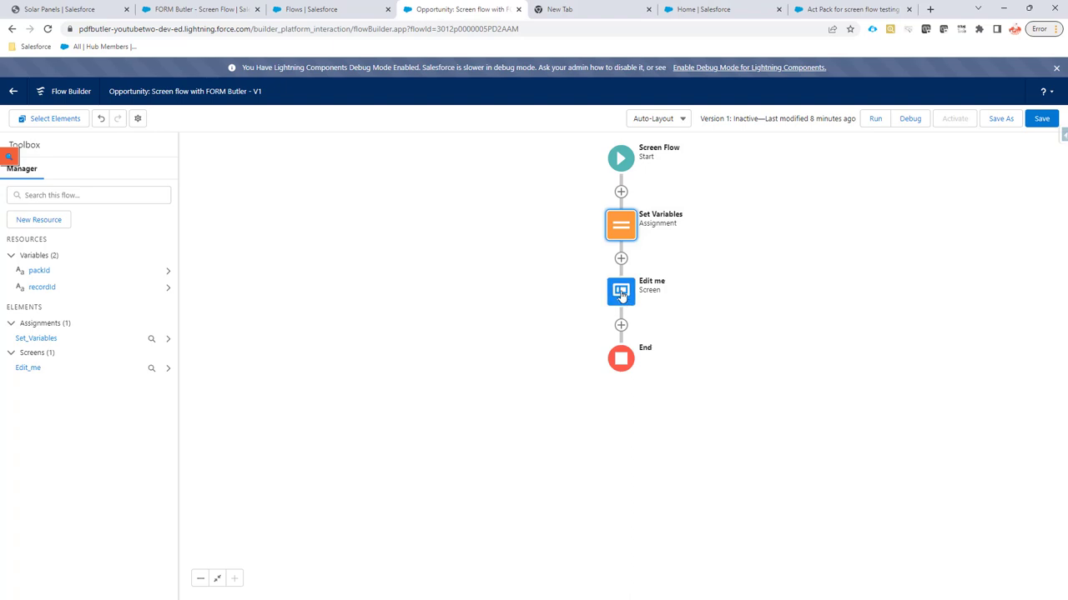
# - Place the Inline Editor custom component onto the Edit me screen
pyautogui.click(621, 291)
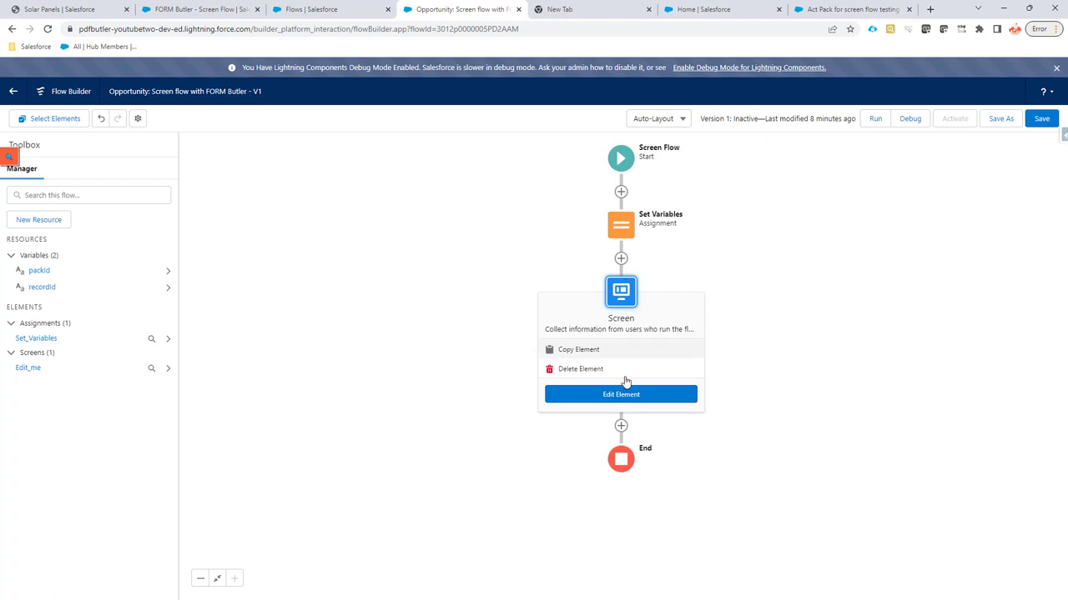
pyautogui.click(620, 393)
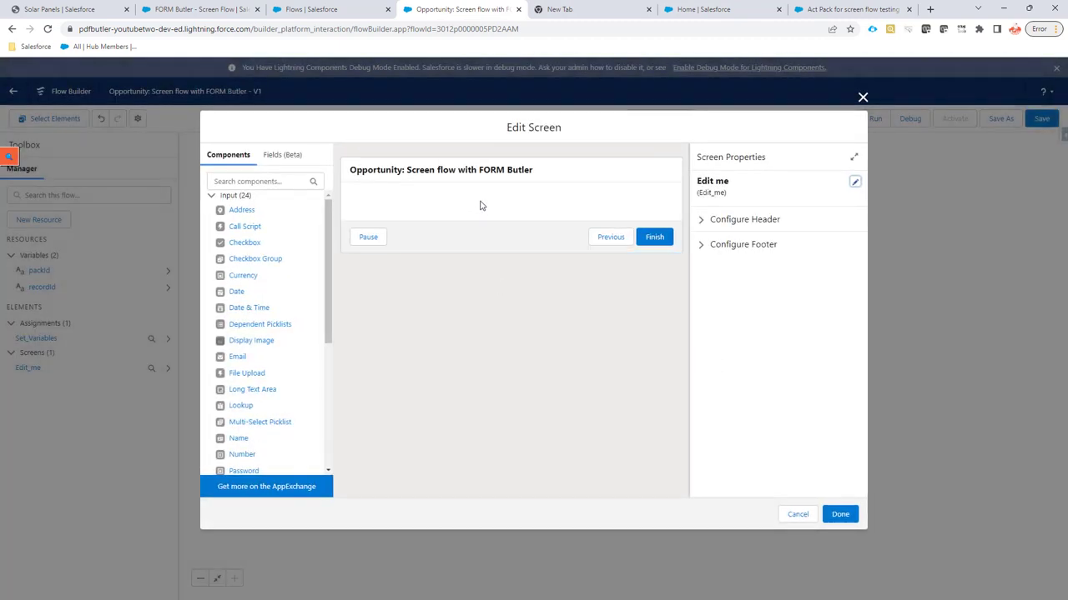
pyautogui.scroll(-3)
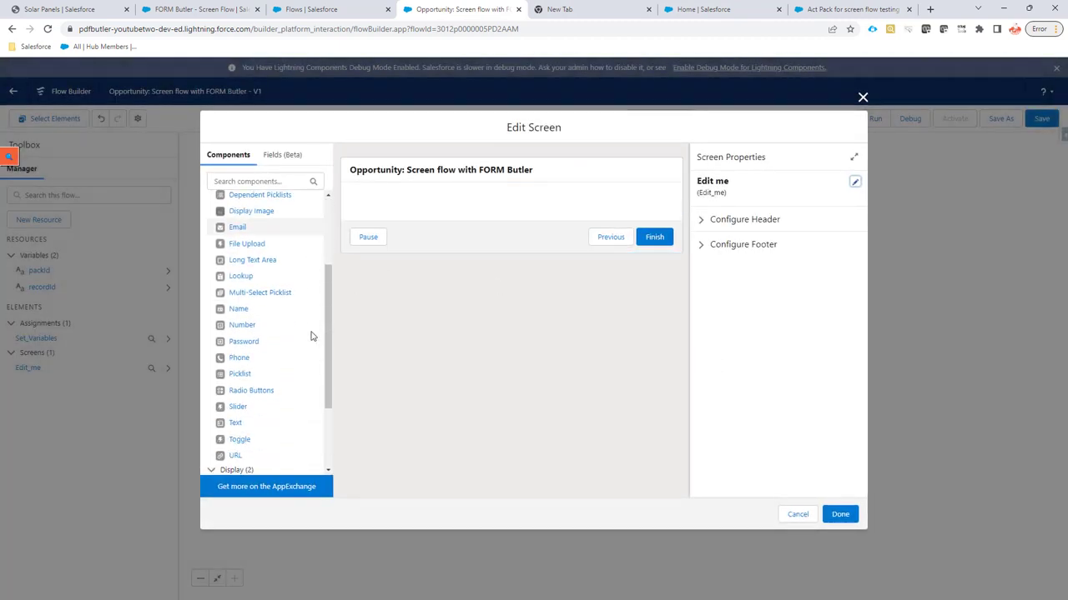
pyautogui.scroll(-3)
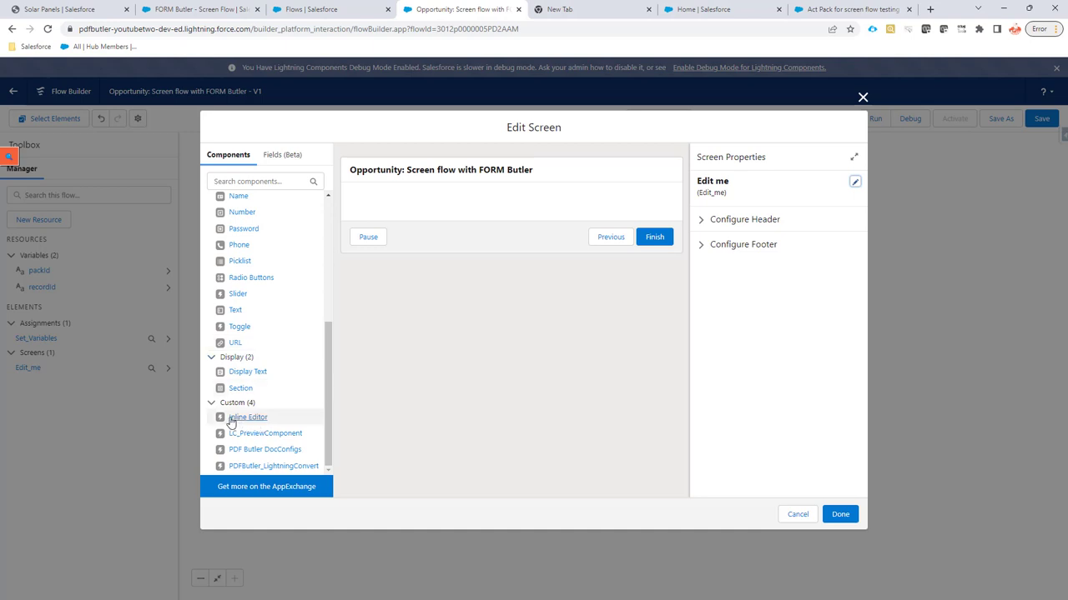
pyautogui.moveTo(247, 417); pyautogui.dragTo(350, 413)
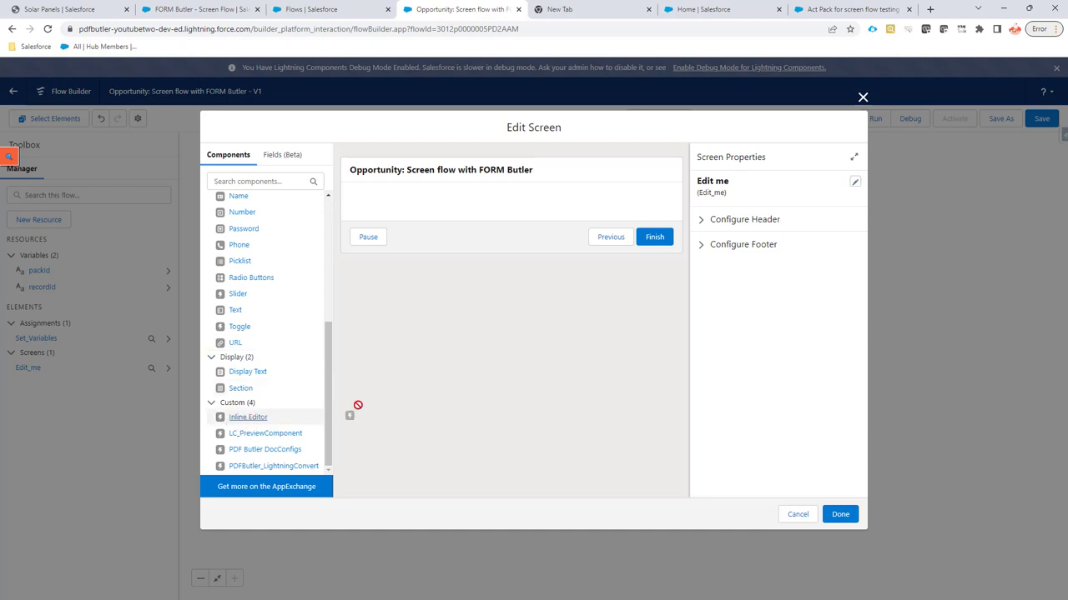
pyautogui.moveTo(247, 417); pyautogui.dragTo(451, 207)
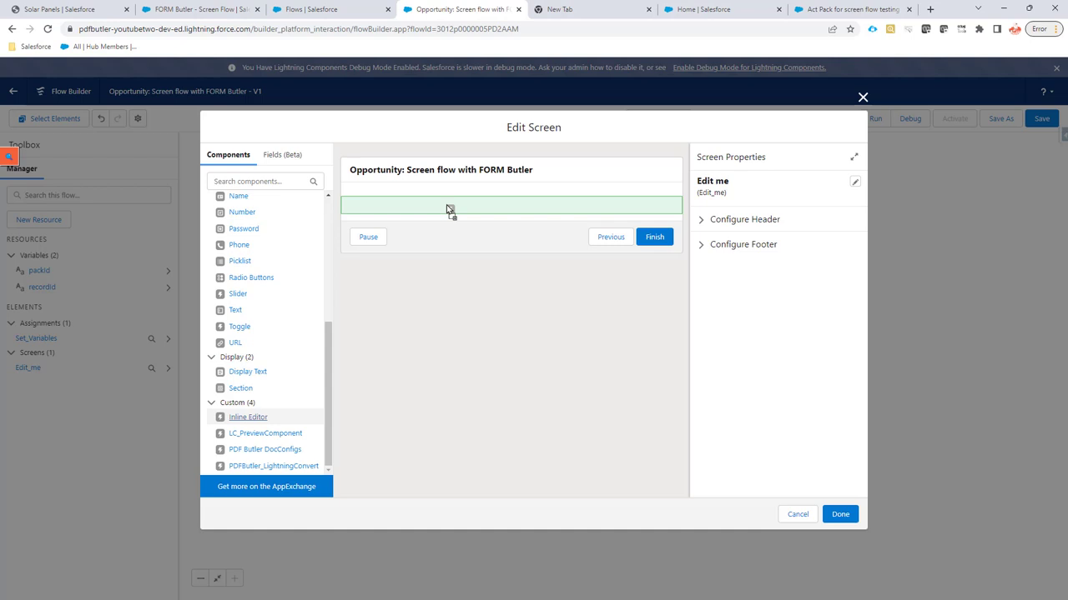
pyautogui.moveTo(247, 417); pyautogui.dragTo(511, 207)
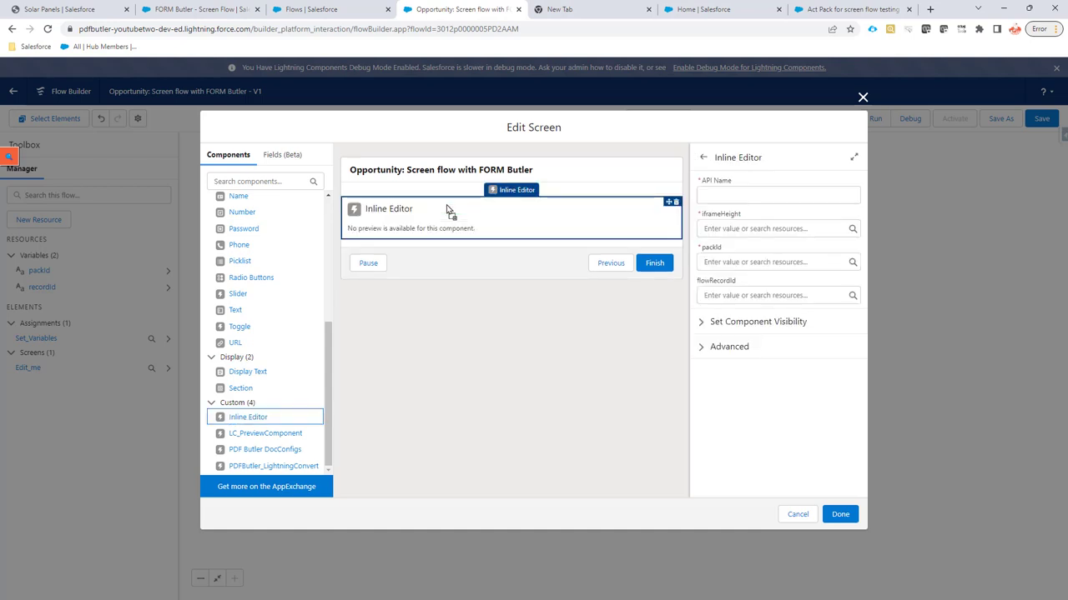
# - Name it FBInlineEditor with frameHeight 600, packId {!packId} and flowRecordId {!recordId}
pyautogui.click(777, 194)
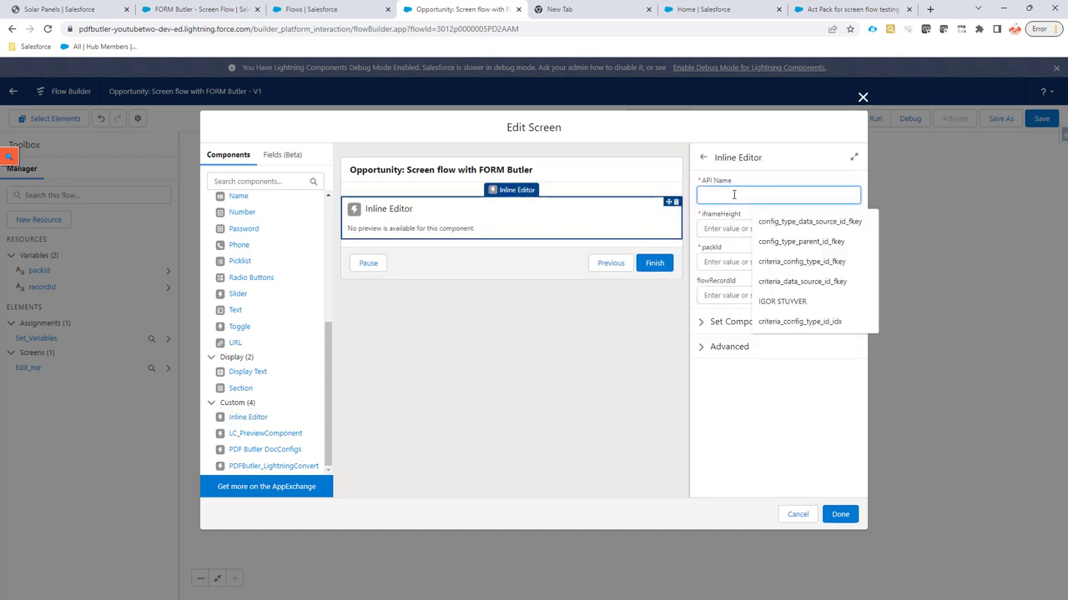
pyautogui.write('InlineEditor')
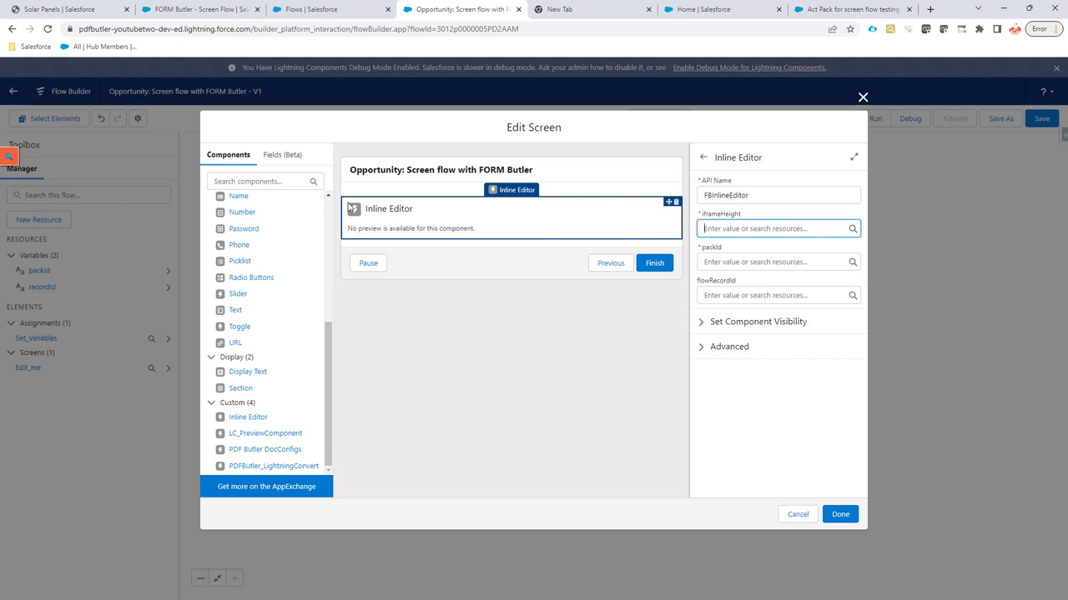
pyautogui.write('600')
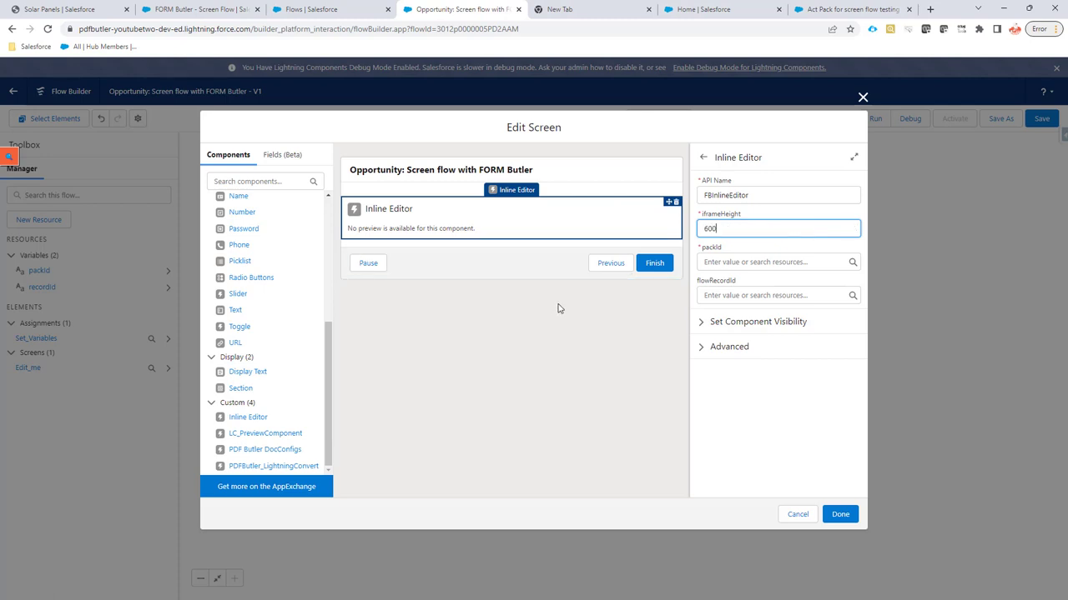
pyautogui.click(776, 262)
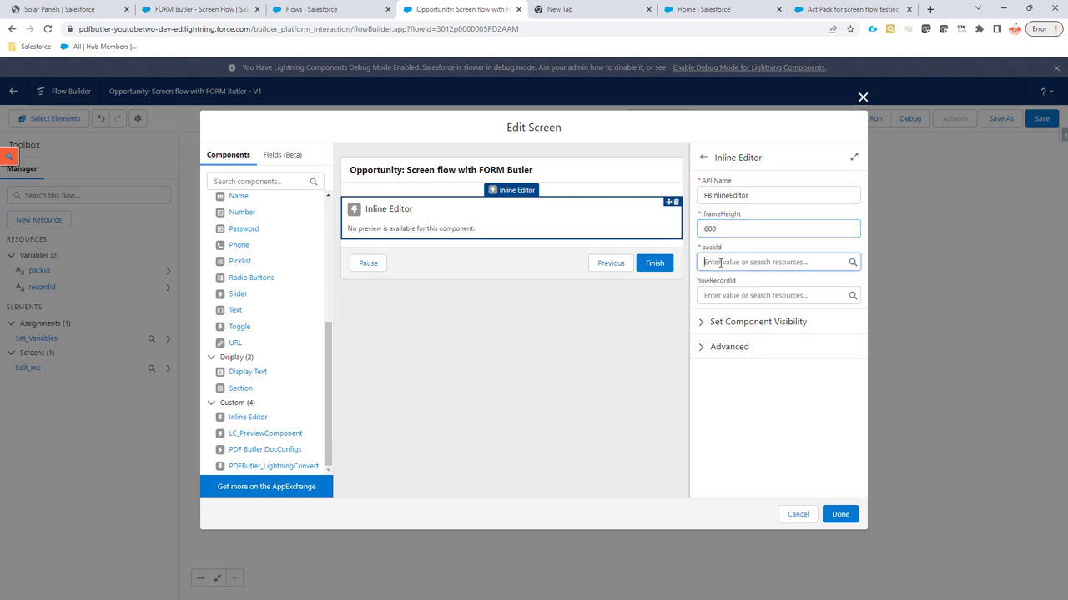
pyautogui.click(775, 261)
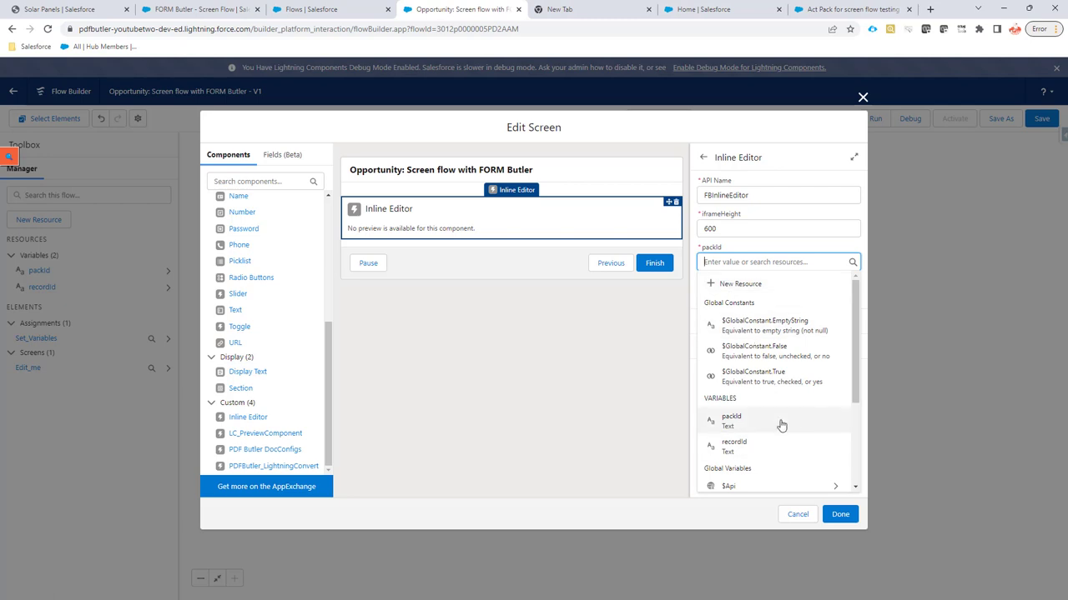
pyautogui.click(730, 417)
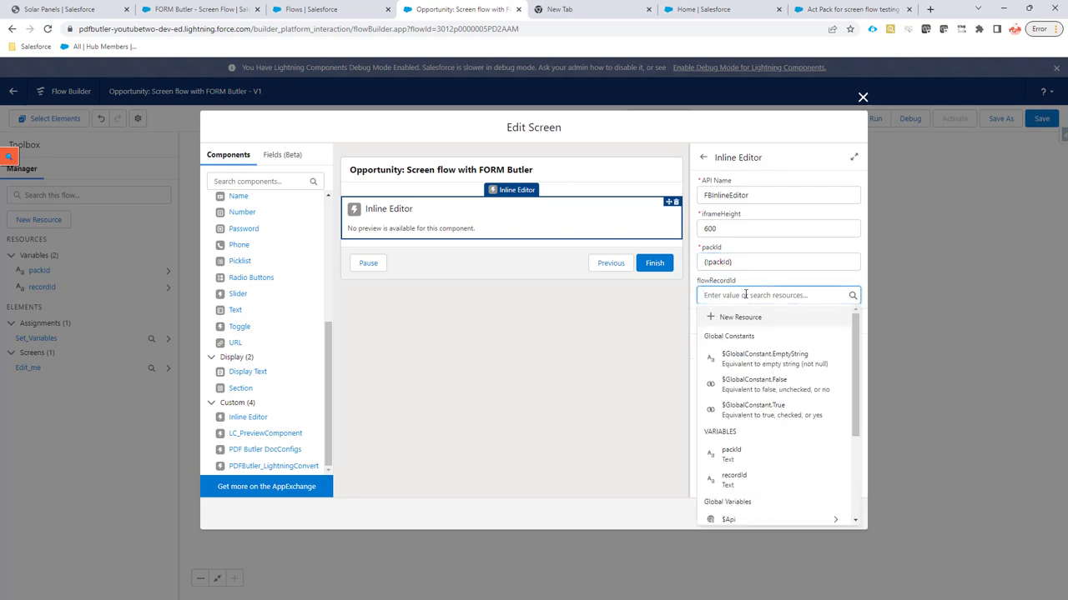
pyautogui.moveTo(734, 481)
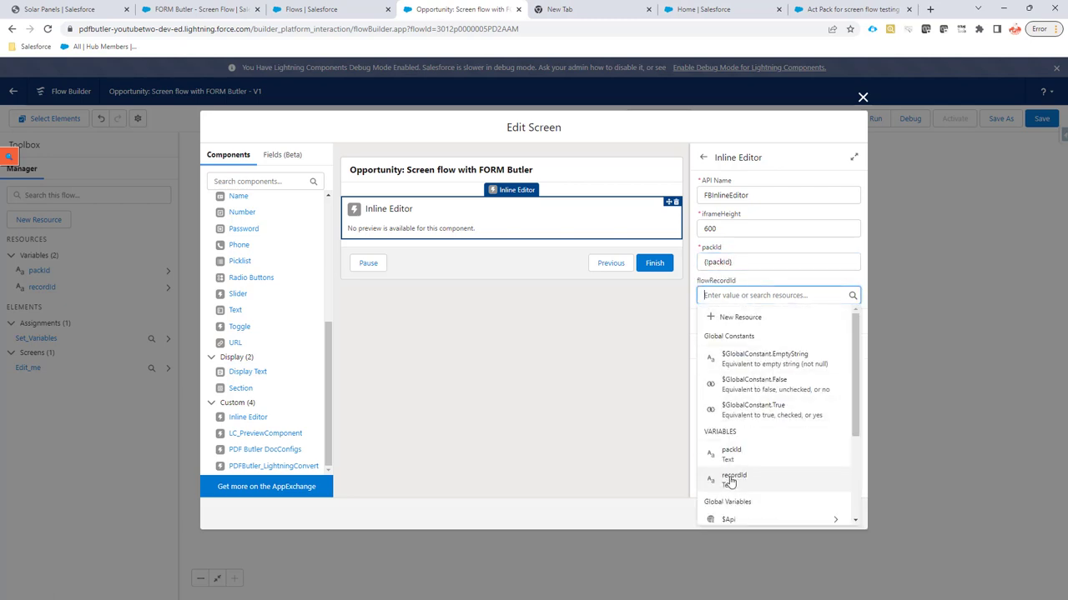
pyautogui.click(734, 480)
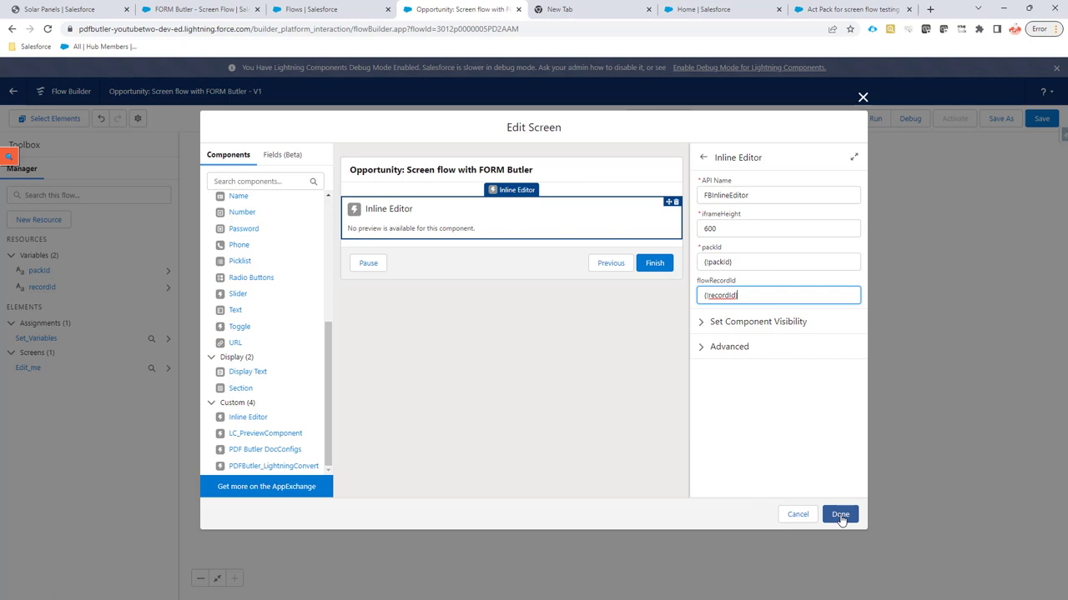
# - Finish the screen edit, then save and activate the flow as Version 1
pyautogui.click(839, 513)
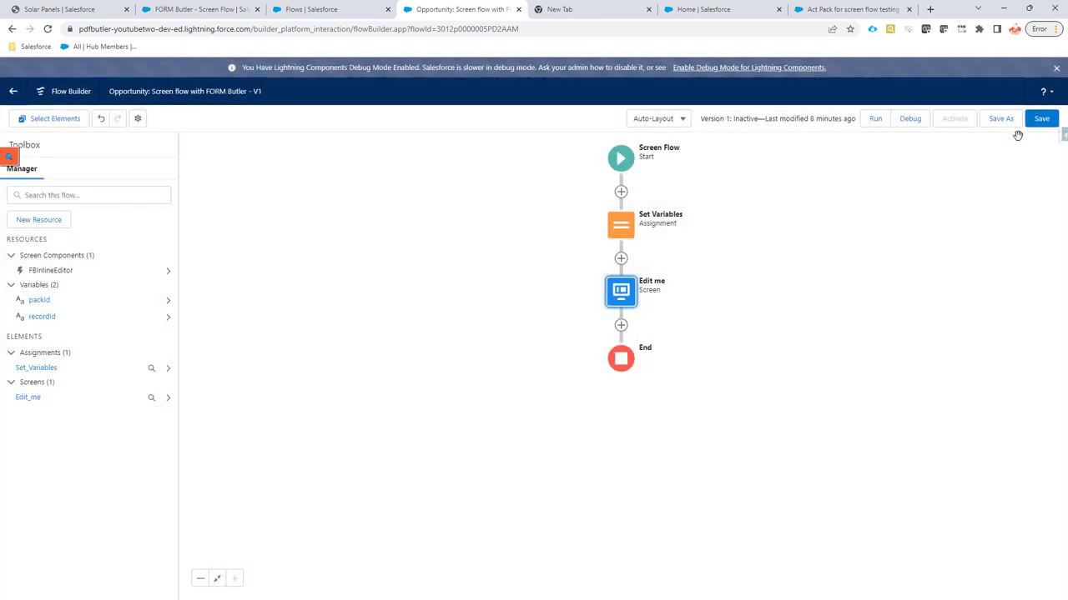
pyautogui.click(1041, 117)
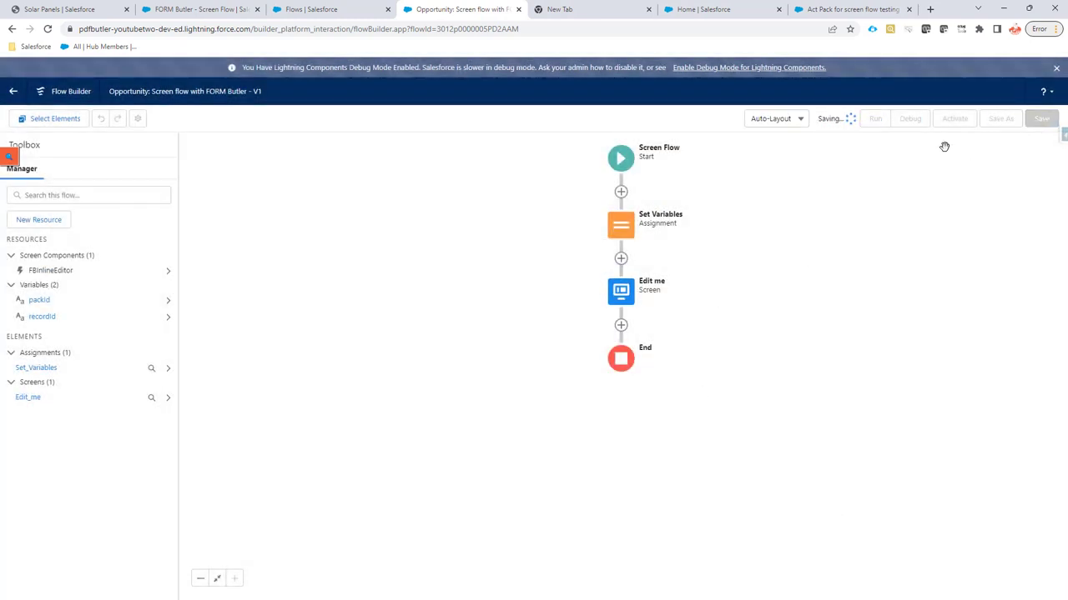
pyautogui.click(954, 119)
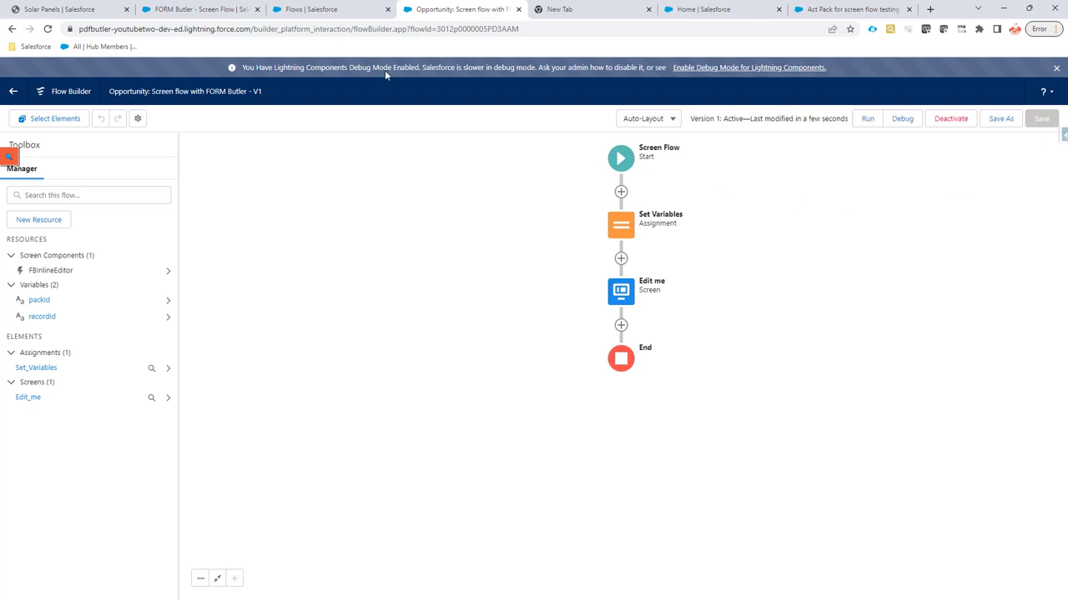
# - From the Solar Panels record, reach the Opportunity object's Buttons, Links, and Actions list
pyautogui.click(66, 10)
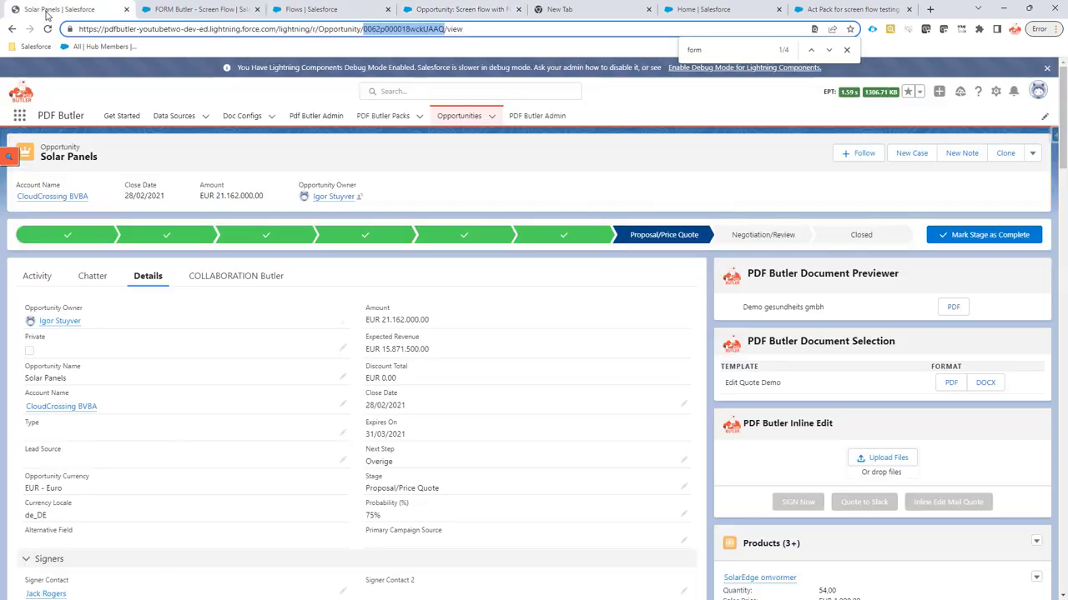
pyautogui.click(994, 90)
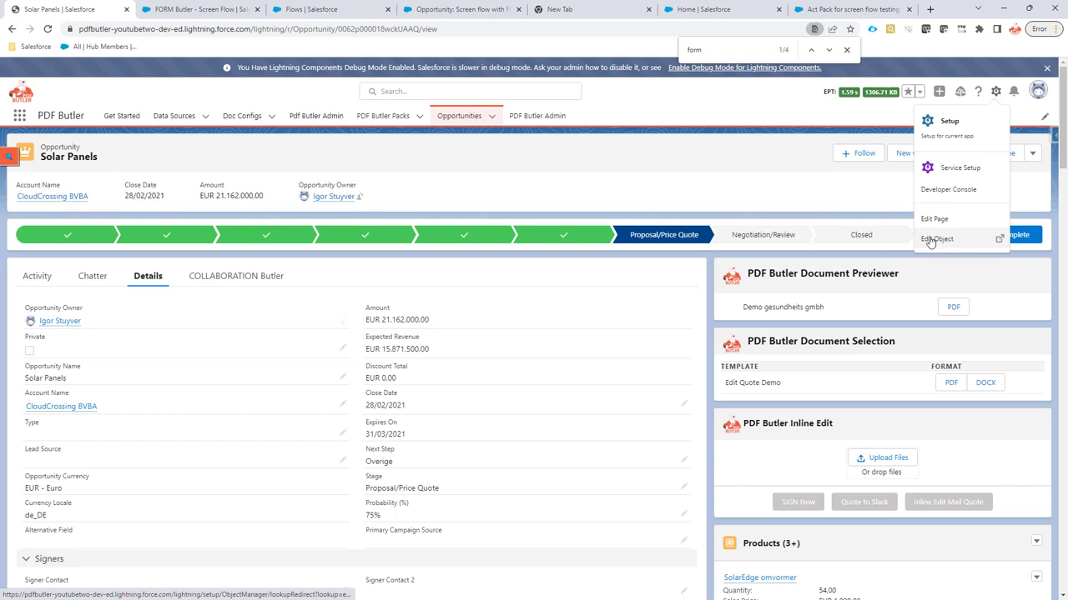
pyautogui.click(937, 241)
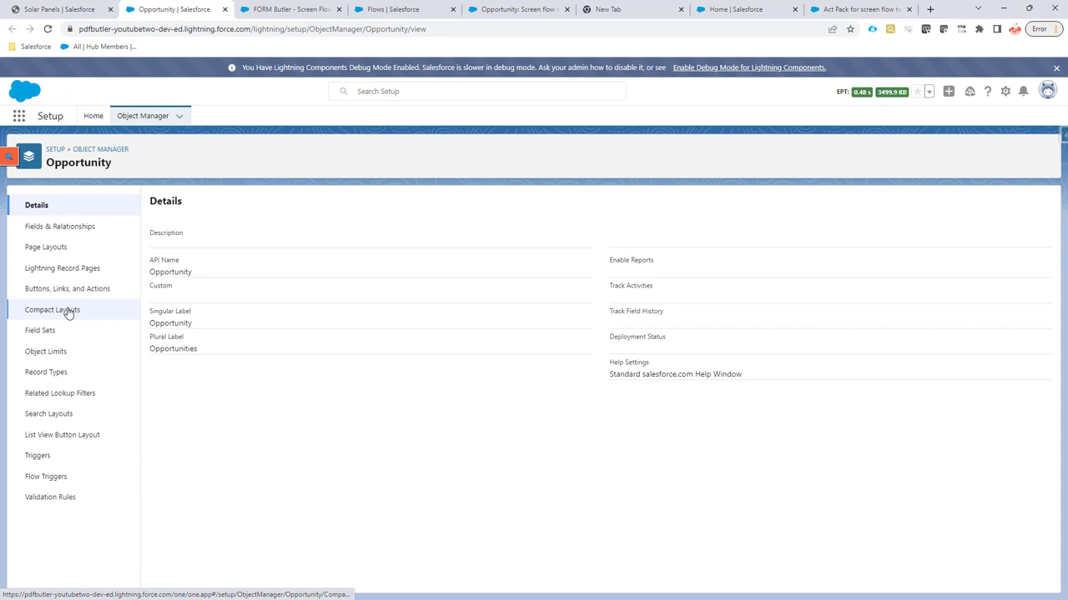
pyautogui.click(66, 287)
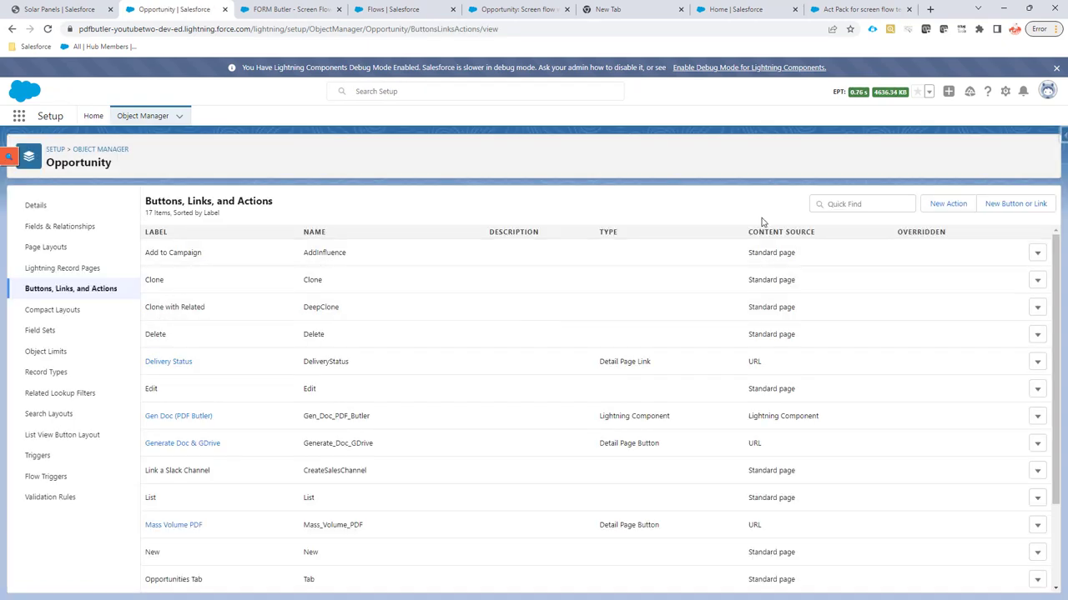
# - Create a Flow action FORM Butler Inline Editor launching Opportunity: Screen flow with FORM Butler
pyautogui.click(948, 203)
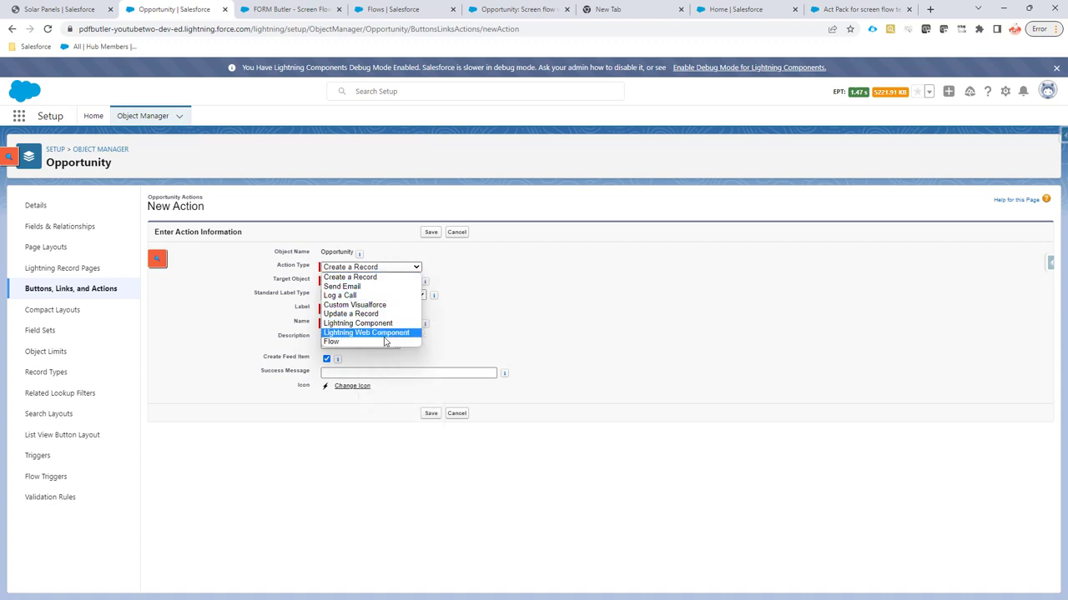
pyautogui.click(330, 340)
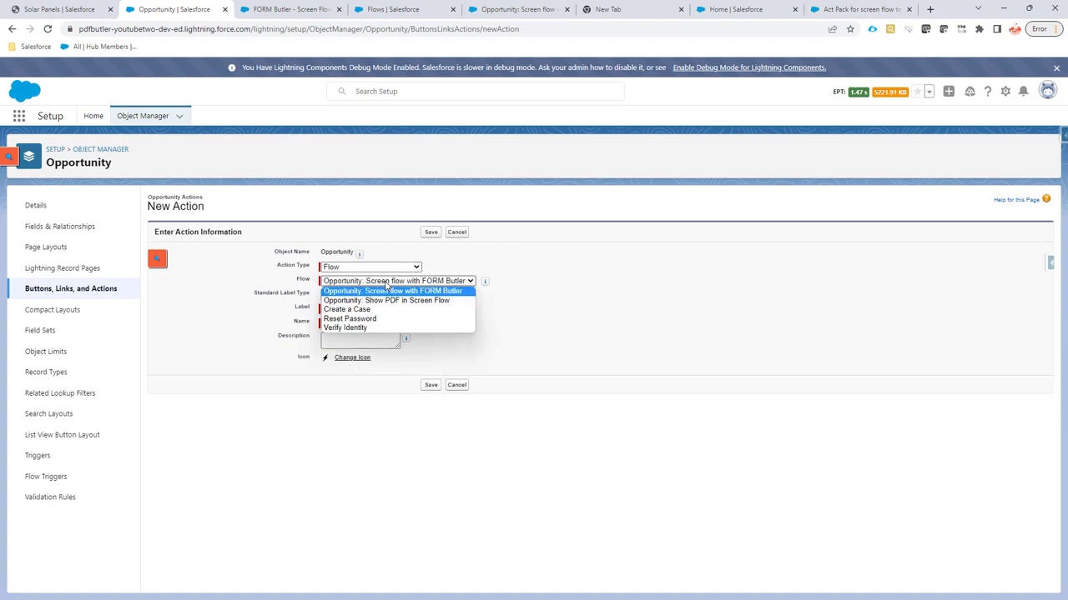
pyautogui.click(394, 290)
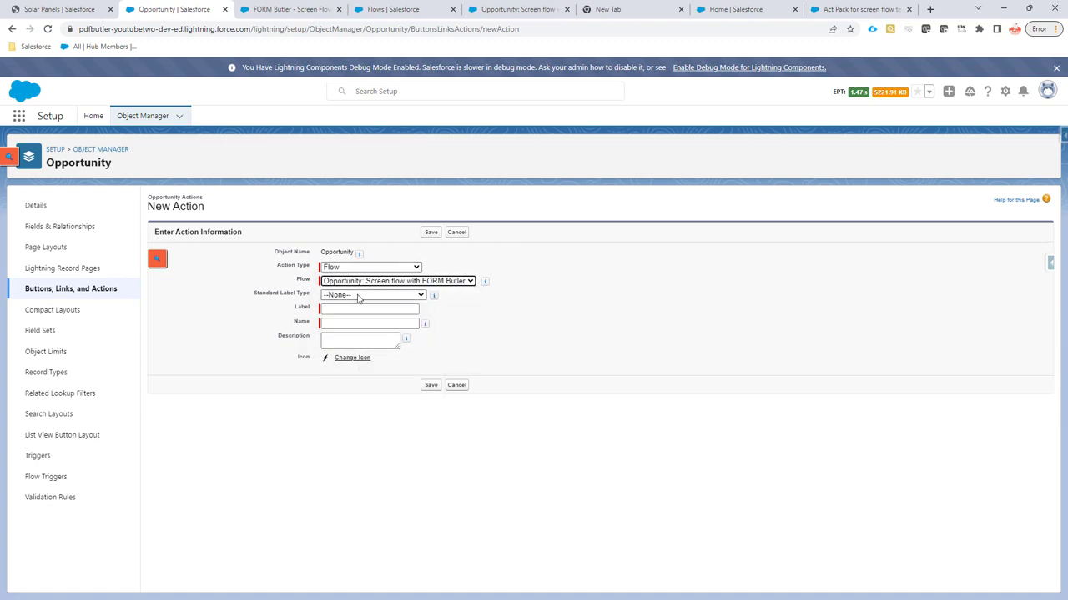
pyautogui.click(369, 308)
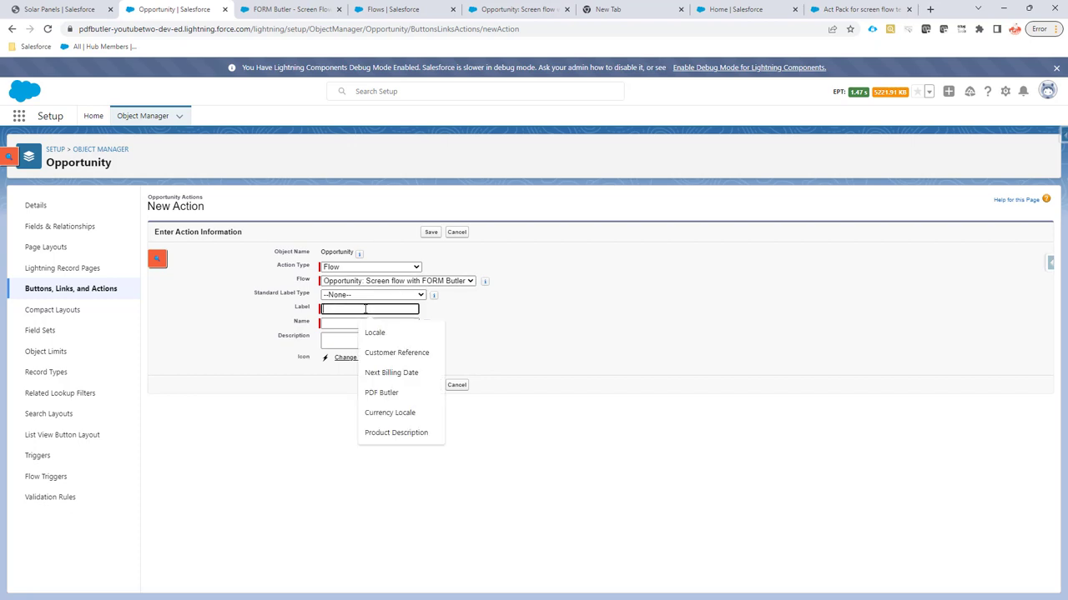
pyautogui.write('Sd')
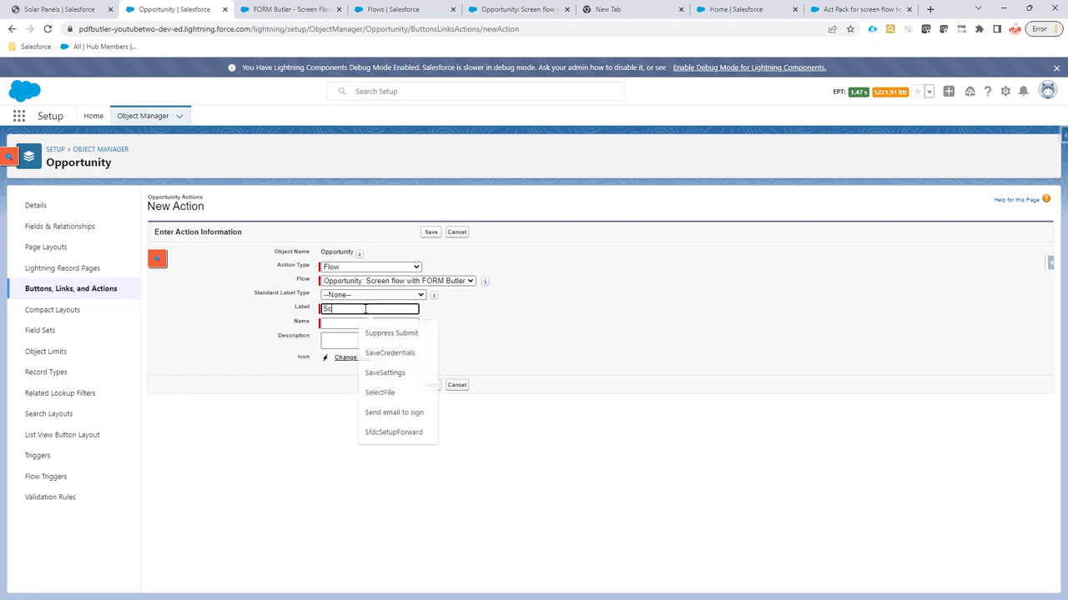
pyautogui.write('Screen Flow')
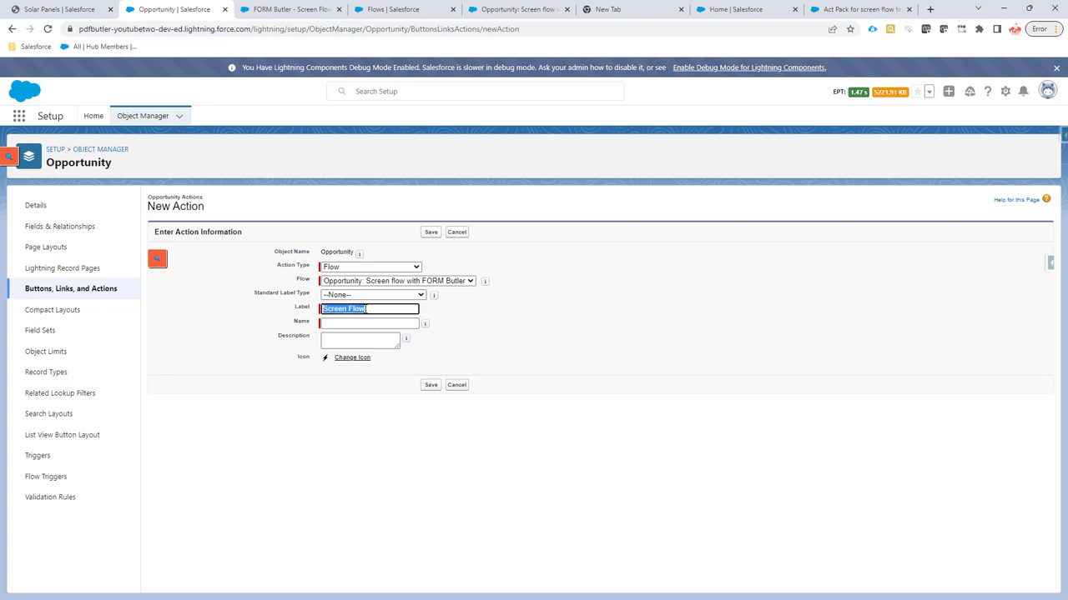
pyautogui.write('FORM B')
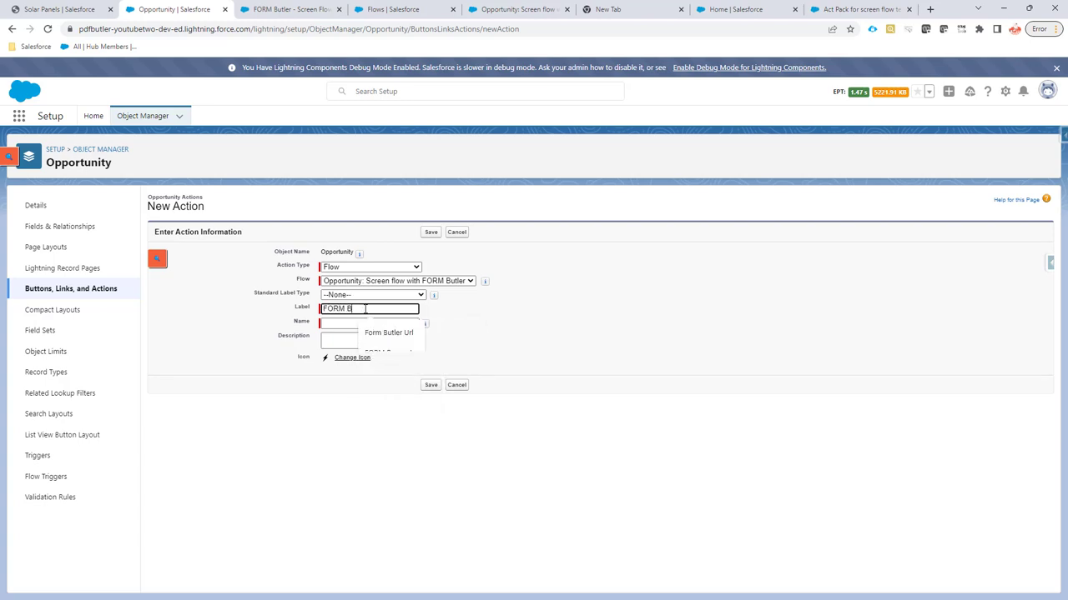
pyautogui.write('Butler Inlin')
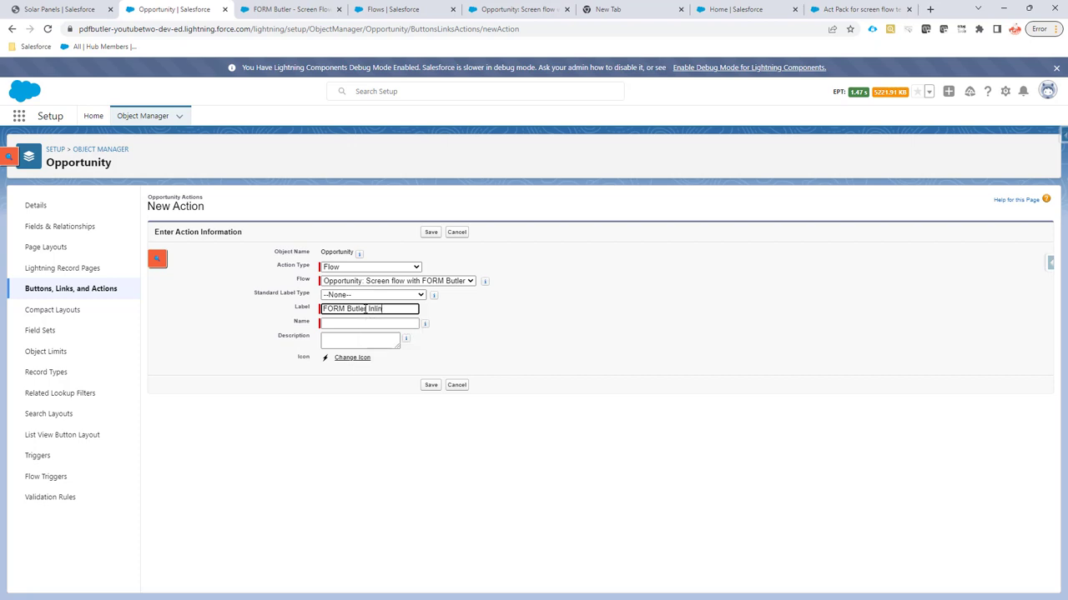
pyautogui.write('e Editor')
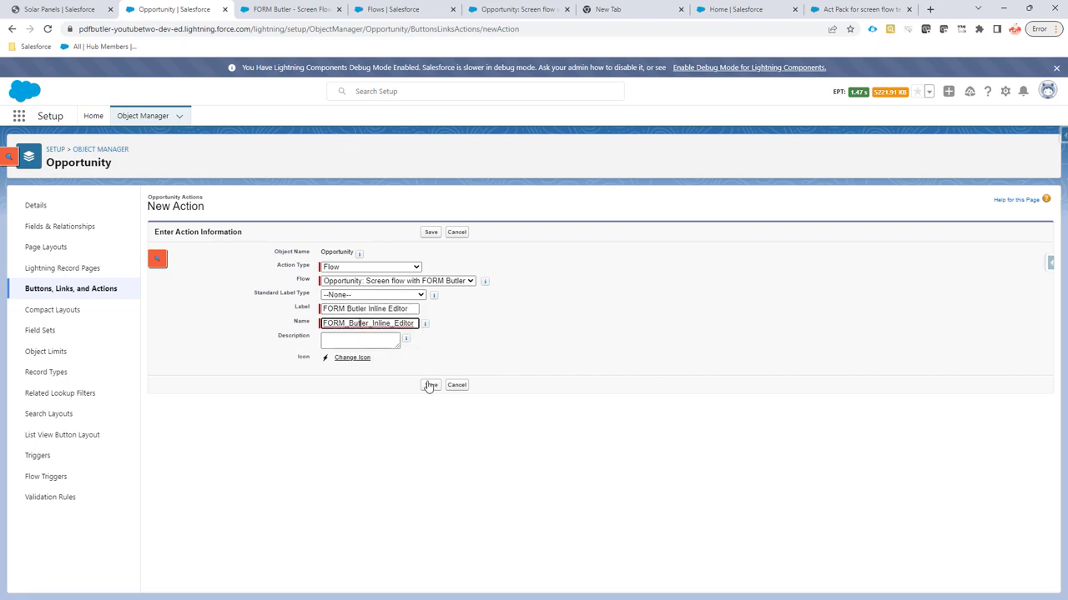
pyautogui.click(431, 384)
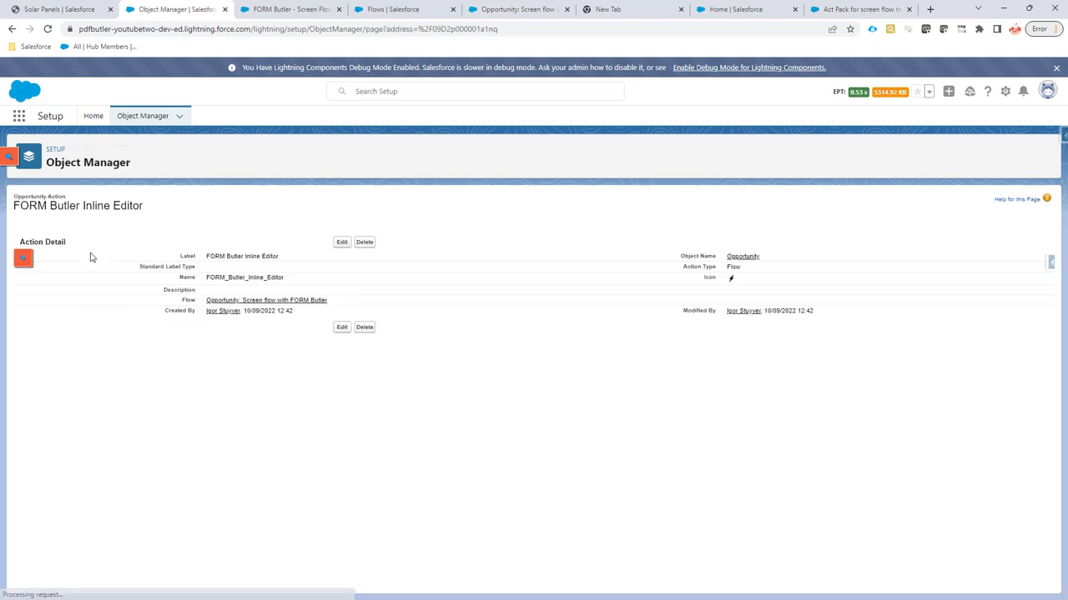
pyautogui.moveTo(12, 29)
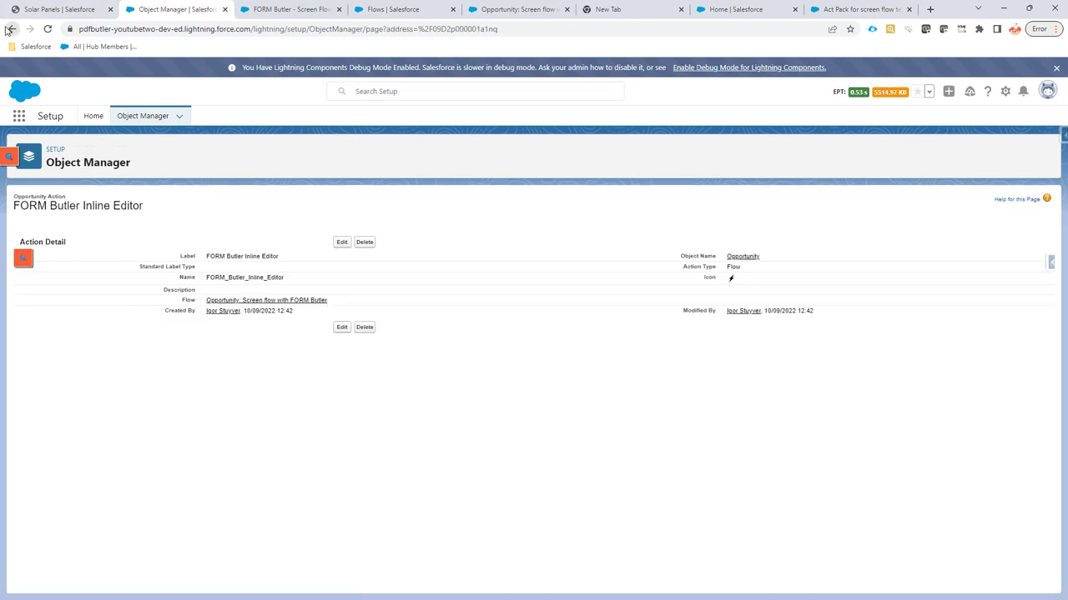
# - Add the new action to the Opportunity page layout's Mobile & Lightning Actions and save
pyautogui.click(12, 29)
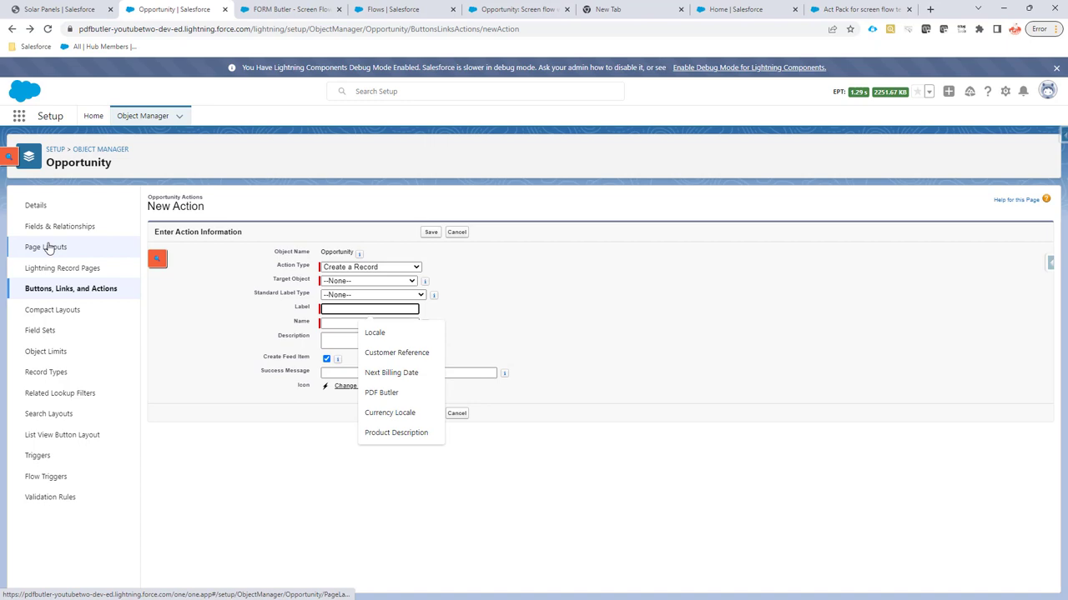
pyautogui.click(45, 247)
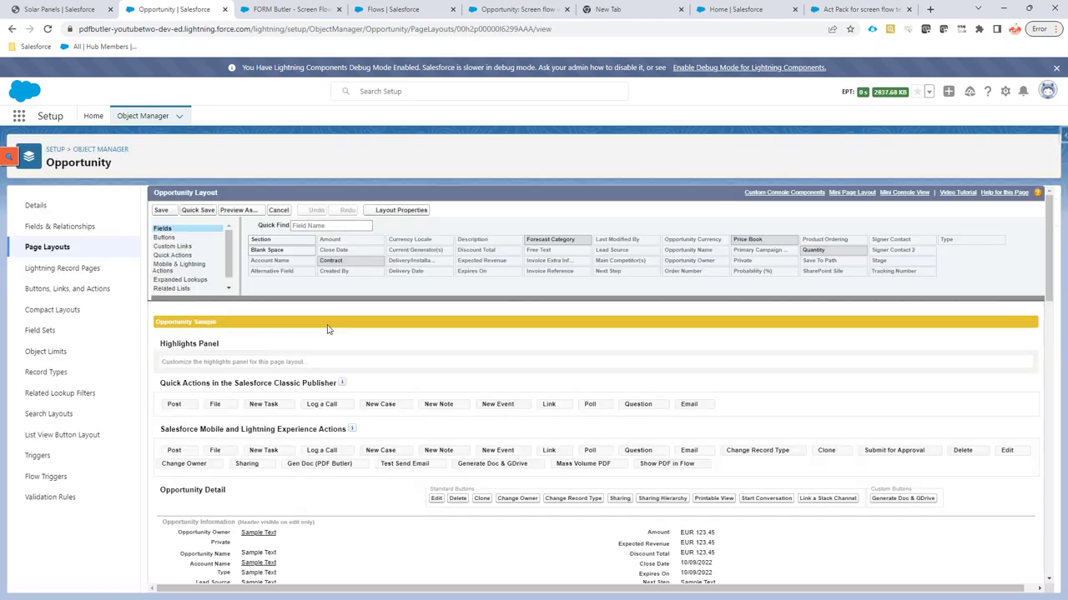
pyautogui.click(173, 255)
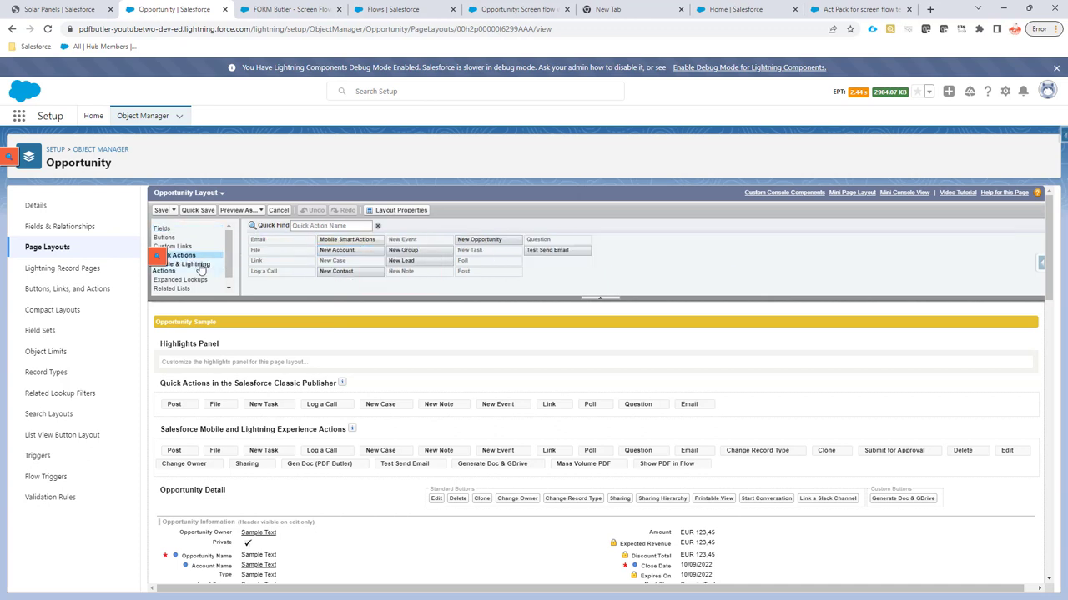
pyautogui.click(183, 263)
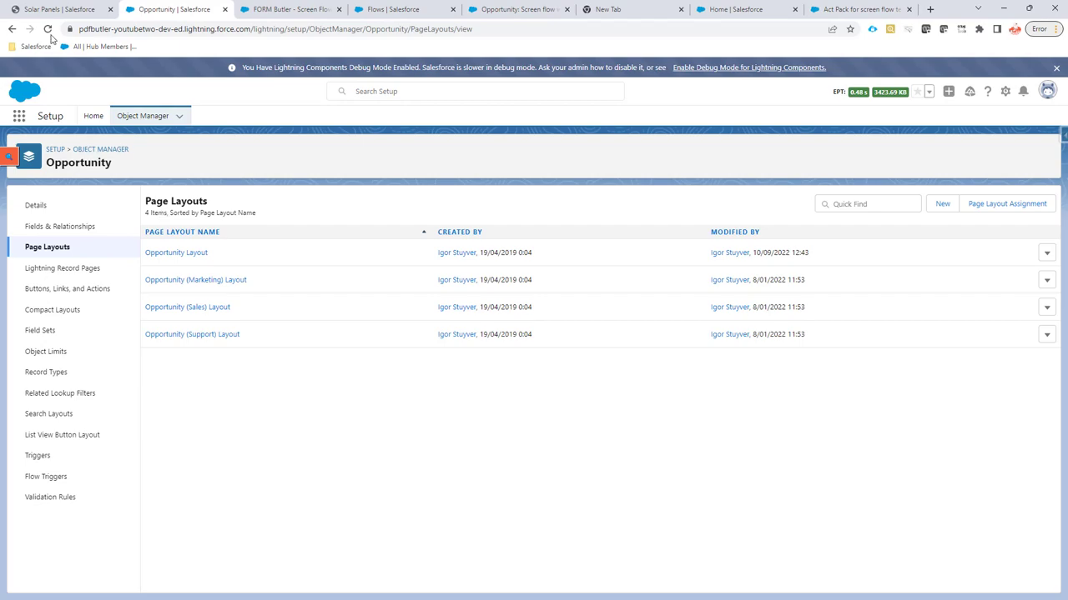
# - Launch the FORM Butler Inline Editor action on the Solar Panels opportunity
pyautogui.click(58, 10)
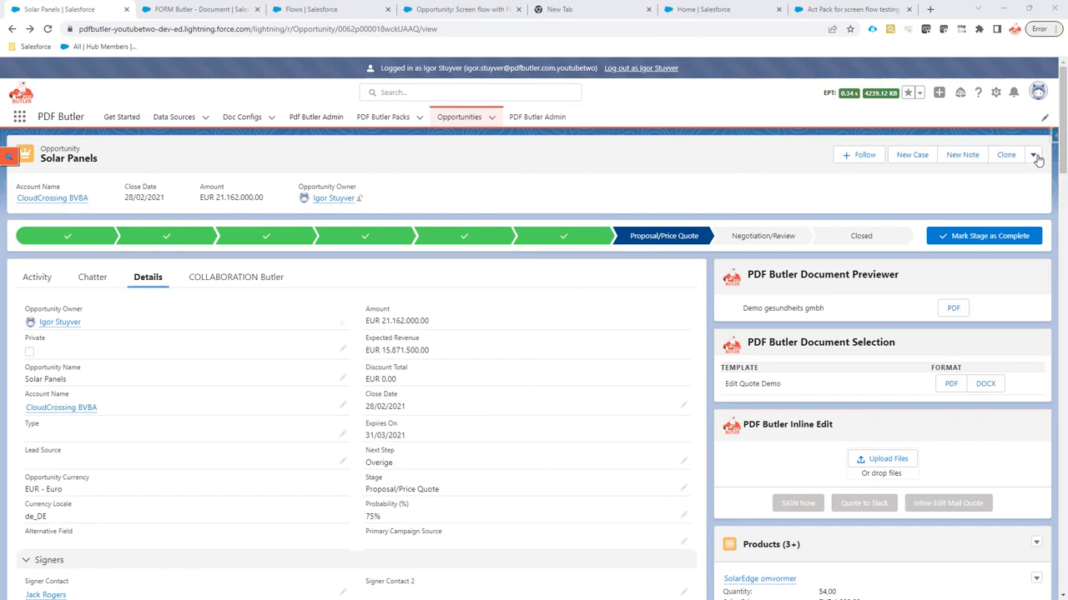
pyautogui.click(1034, 156)
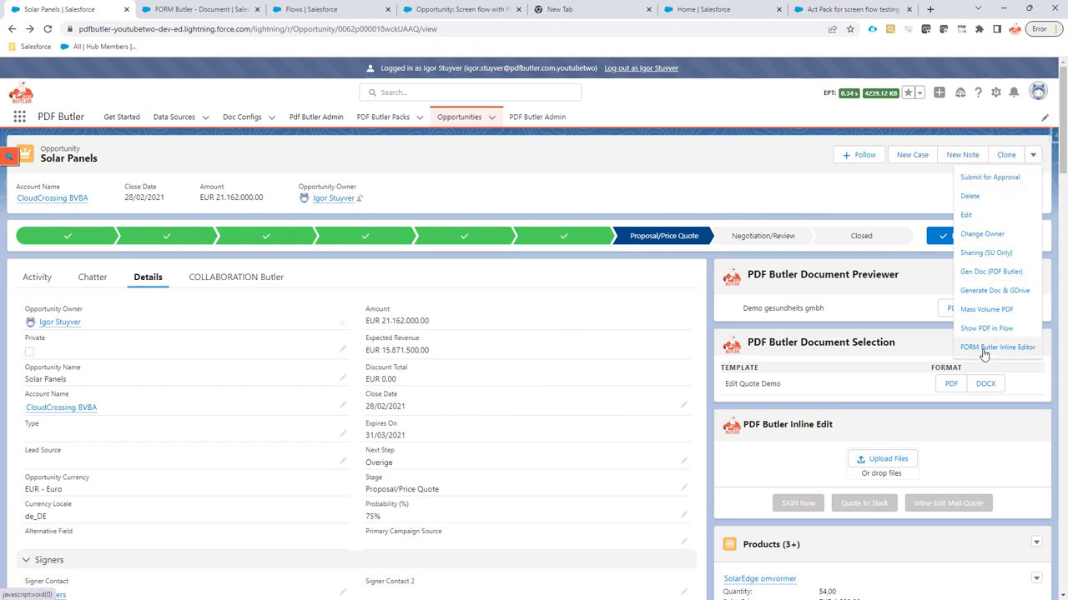
pyautogui.moveTo(998, 347)
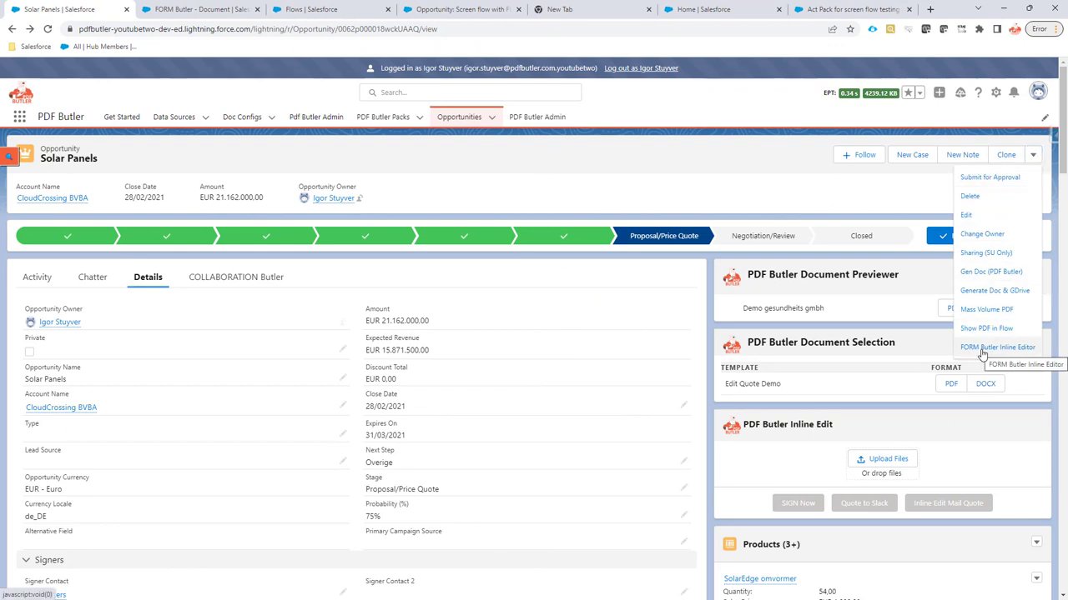
pyautogui.click(998, 347)
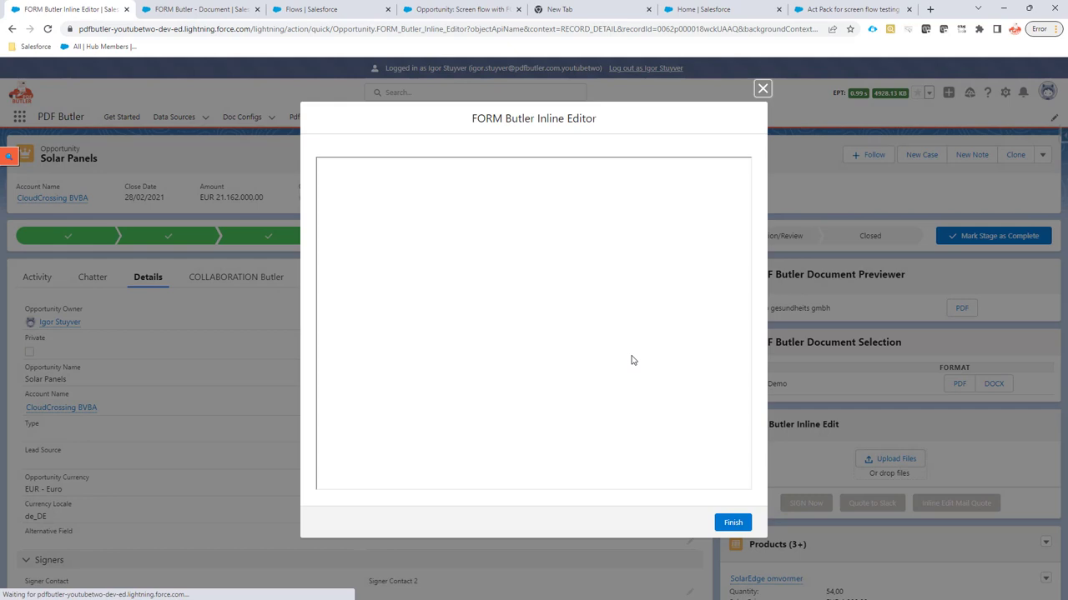
pyautogui.moveTo(336, 153)
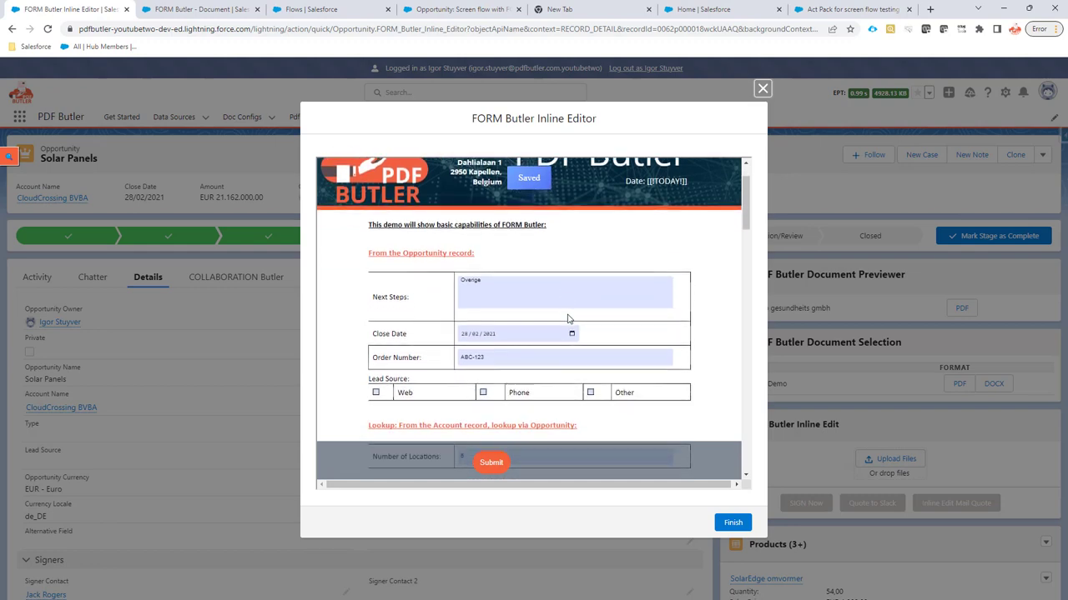
# - Enter Other Steps as next steps, tick Phone as lead source, and submit the form
pyautogui.scroll(-3)
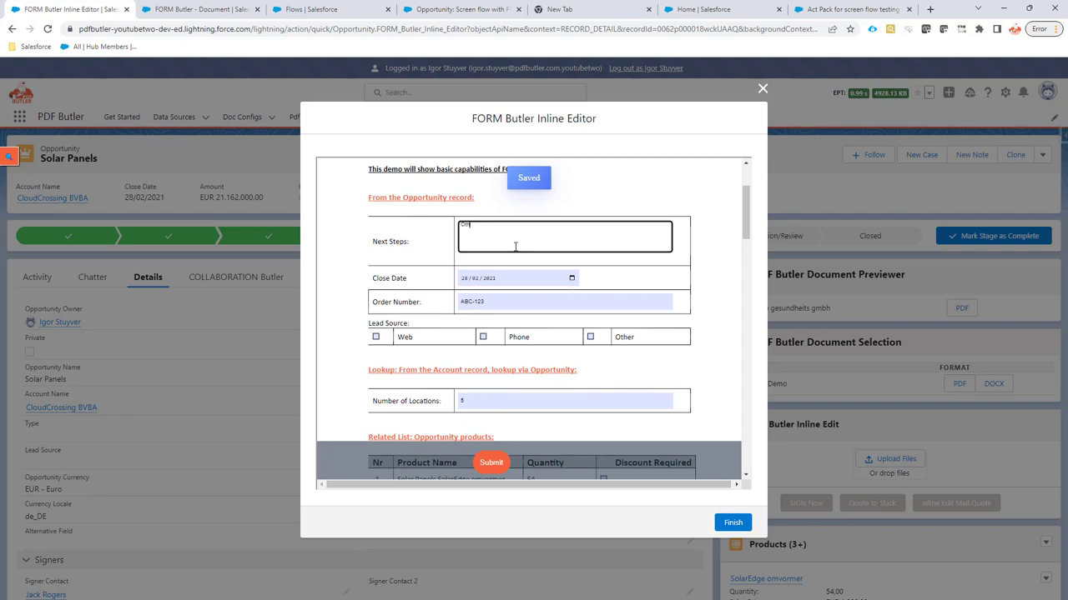
pyautogui.write('Other Steps')
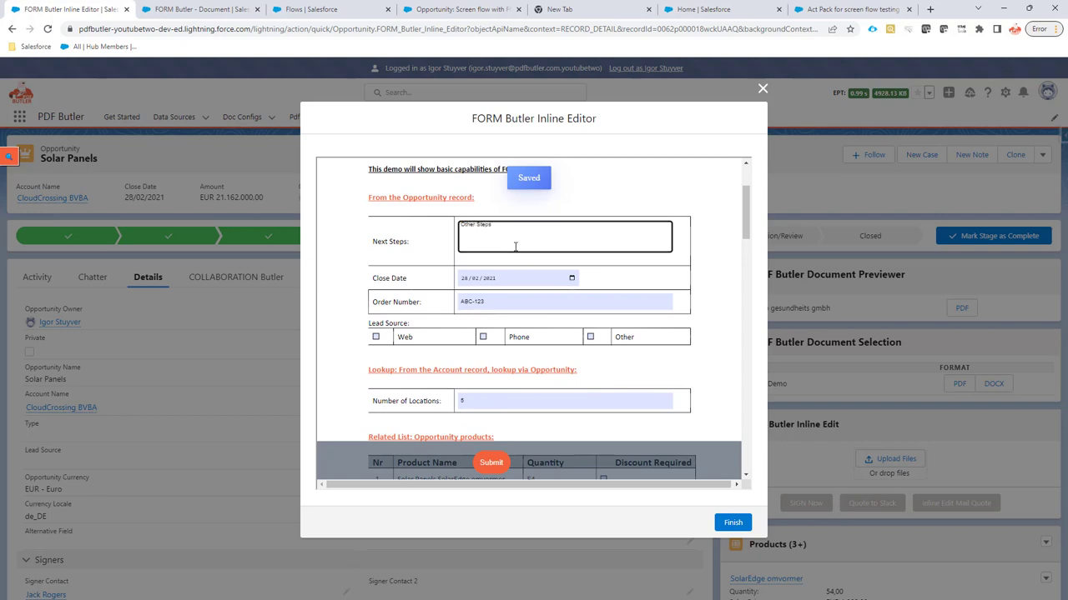
pyautogui.click(570, 277)
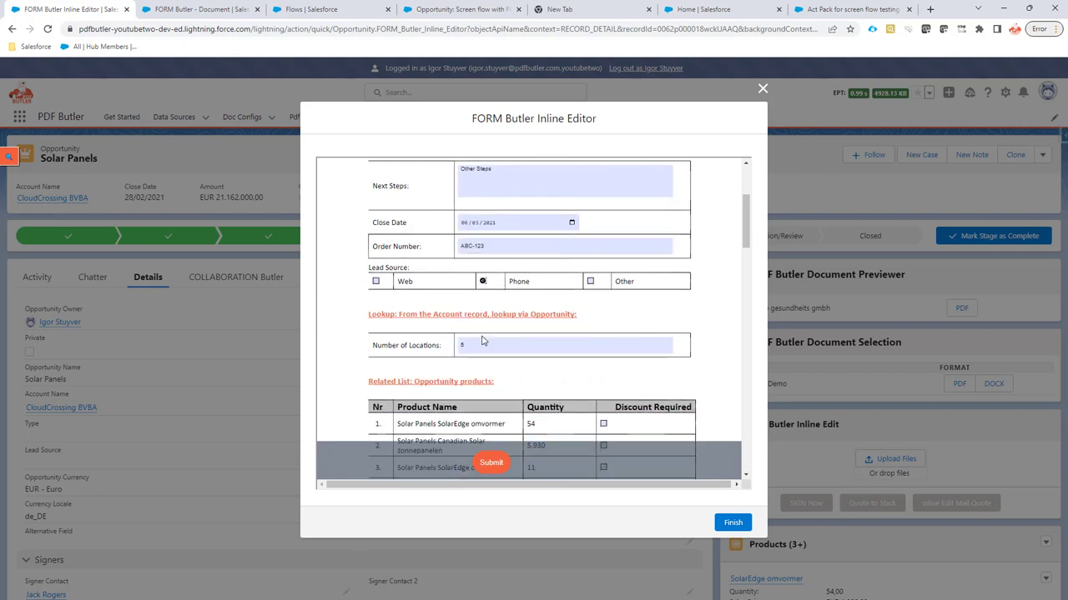
pyautogui.click(563, 344)
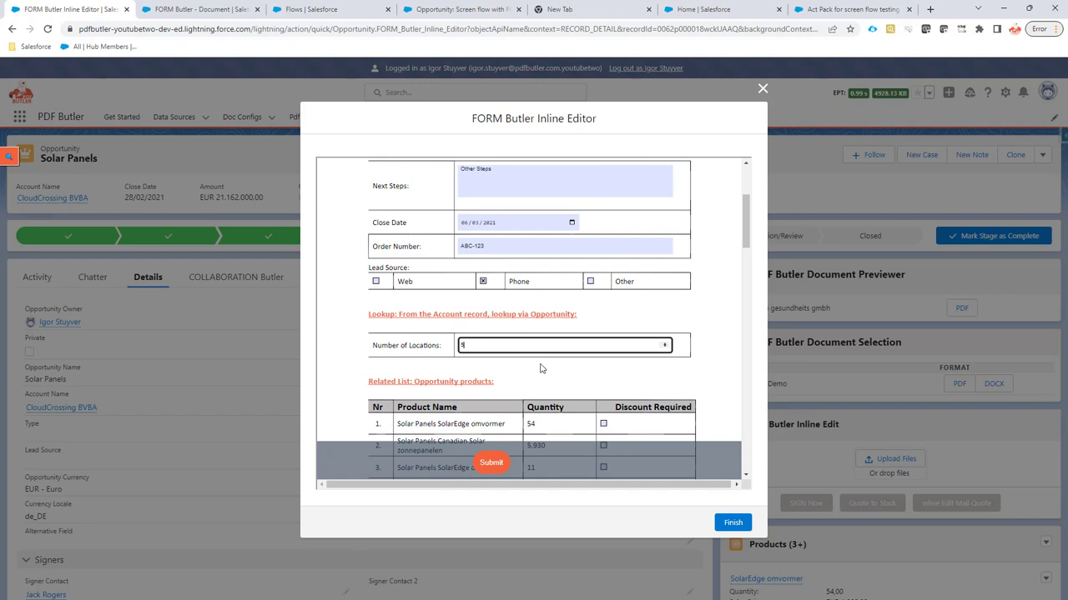
pyautogui.scroll(-3)
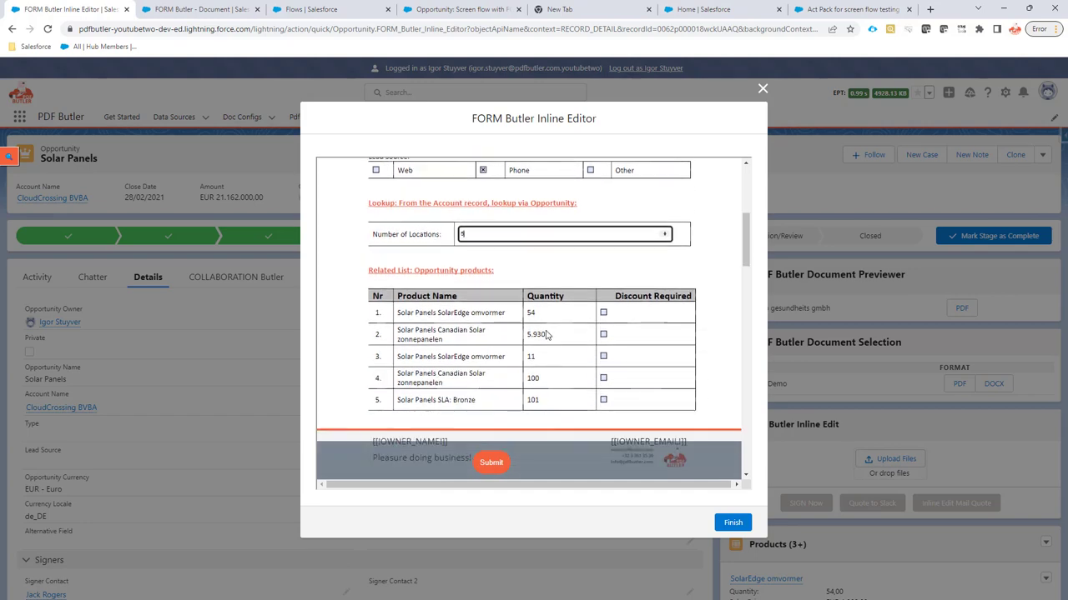
pyautogui.scroll(3)
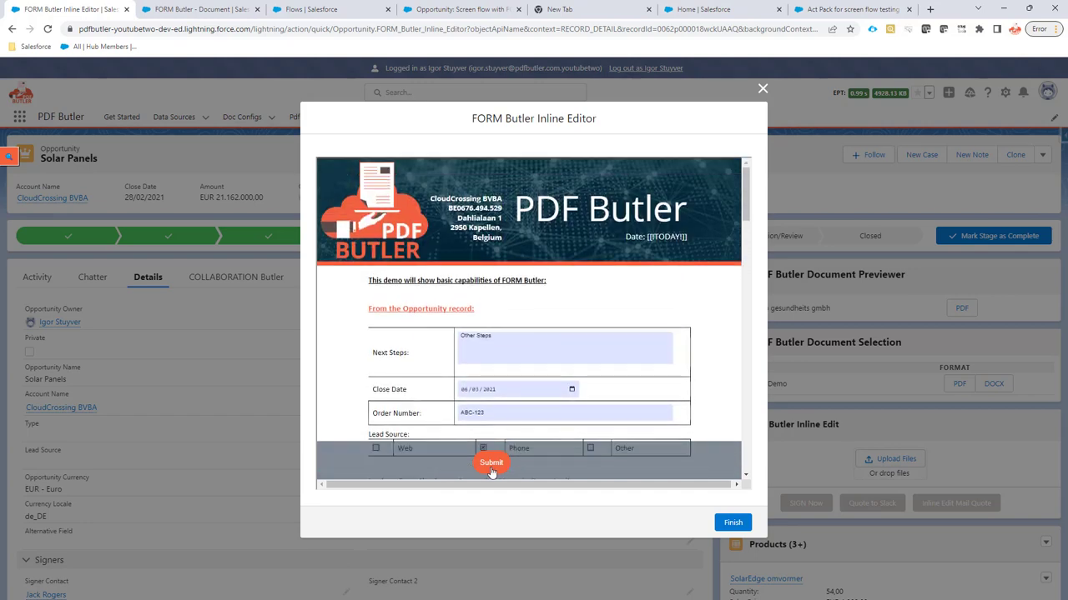
pyautogui.click(491, 464)
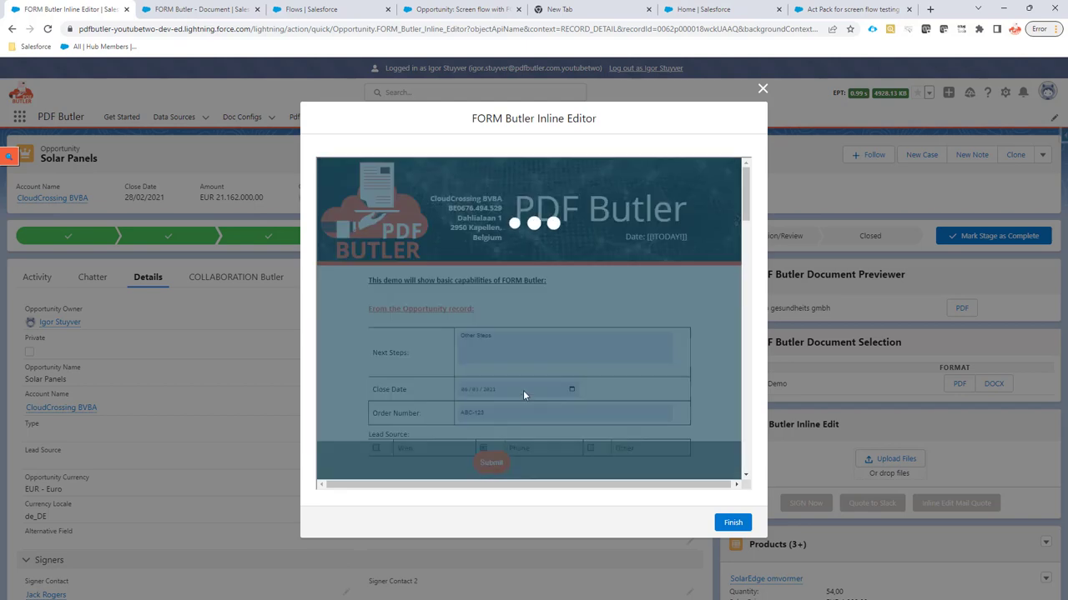
pyautogui.click(490, 462)
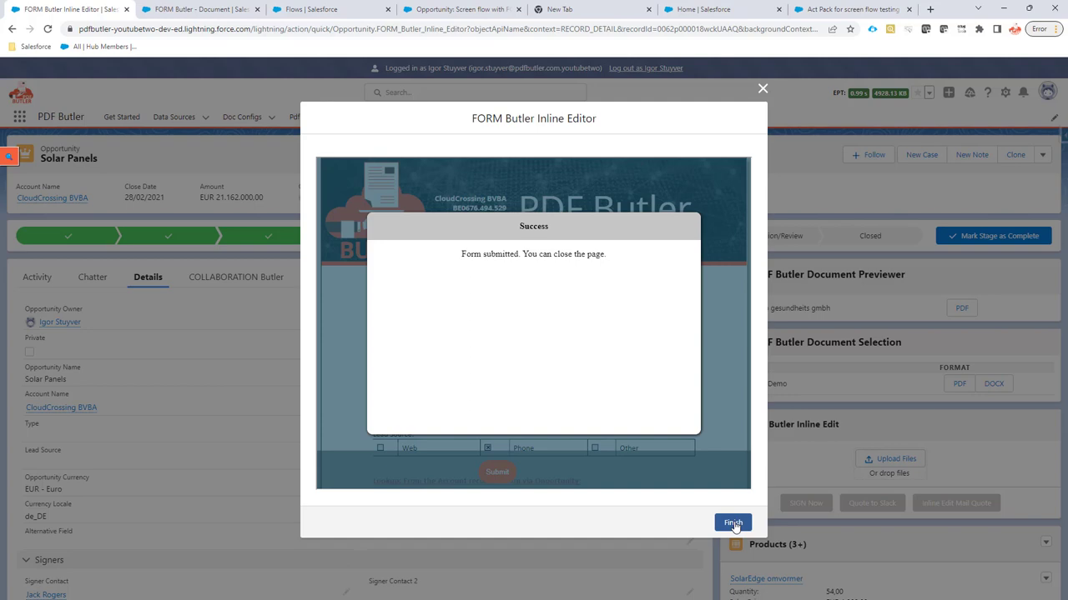
# - Finish the editor and preview FORM Butler - Document.pdf under Notes & Attachments
pyautogui.click(733, 524)
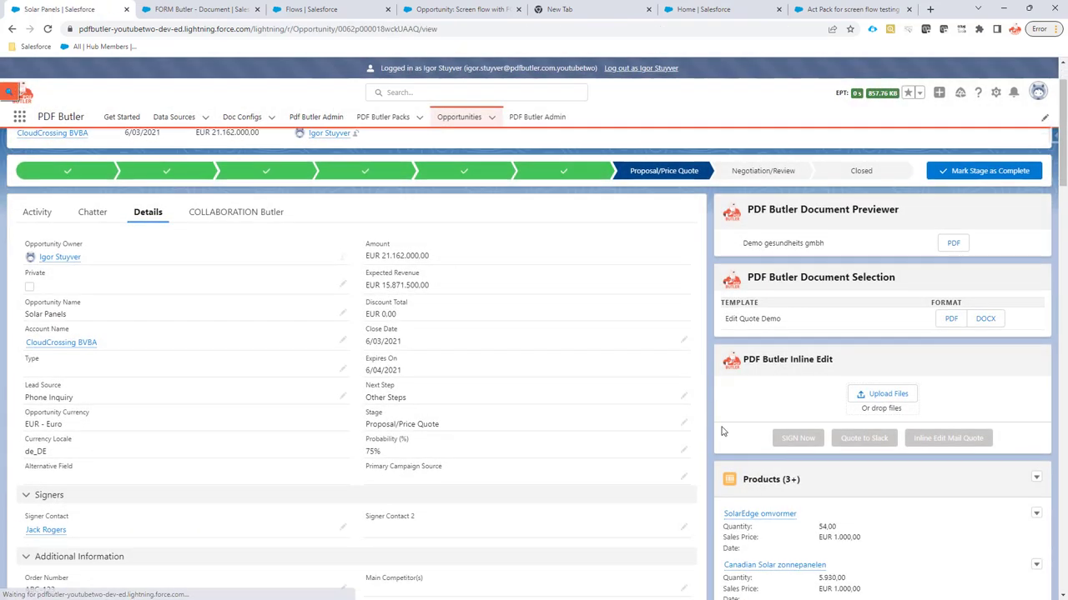
pyautogui.scroll(-3)
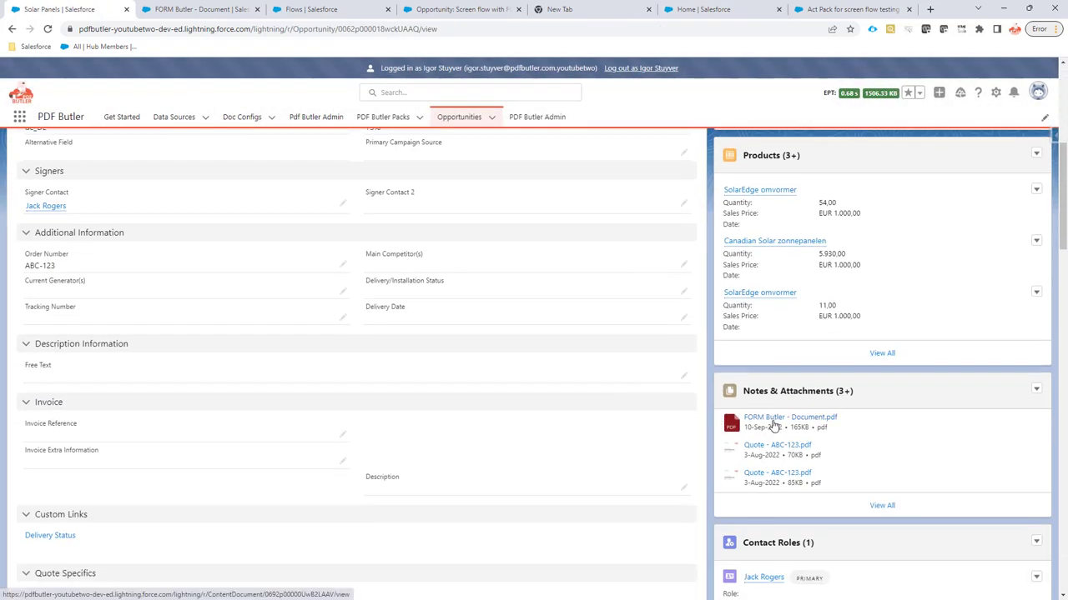
pyautogui.click(789, 417)
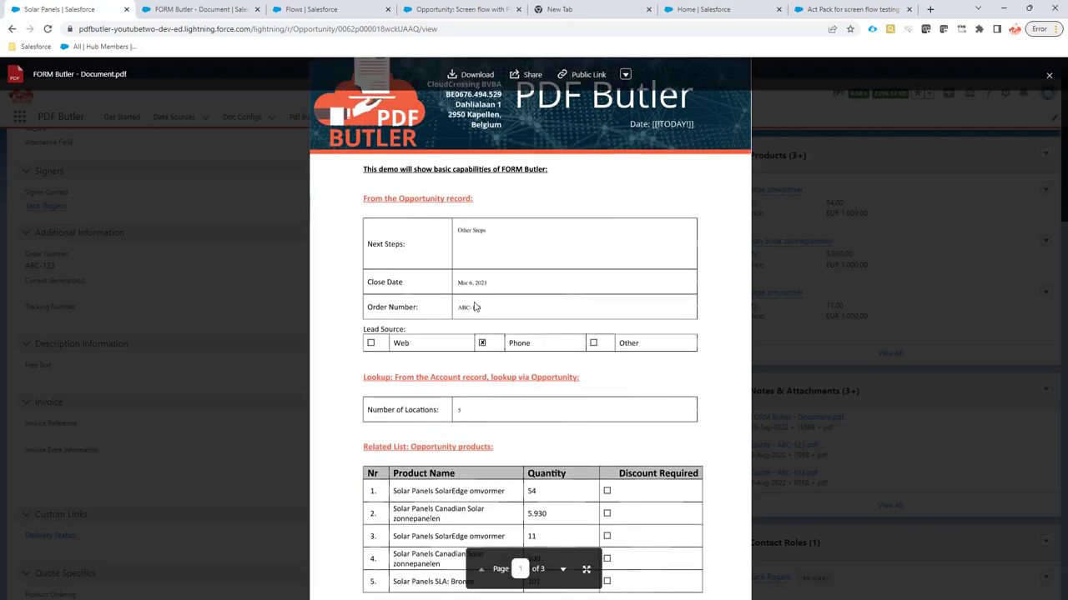
pyautogui.moveTo(487, 240)
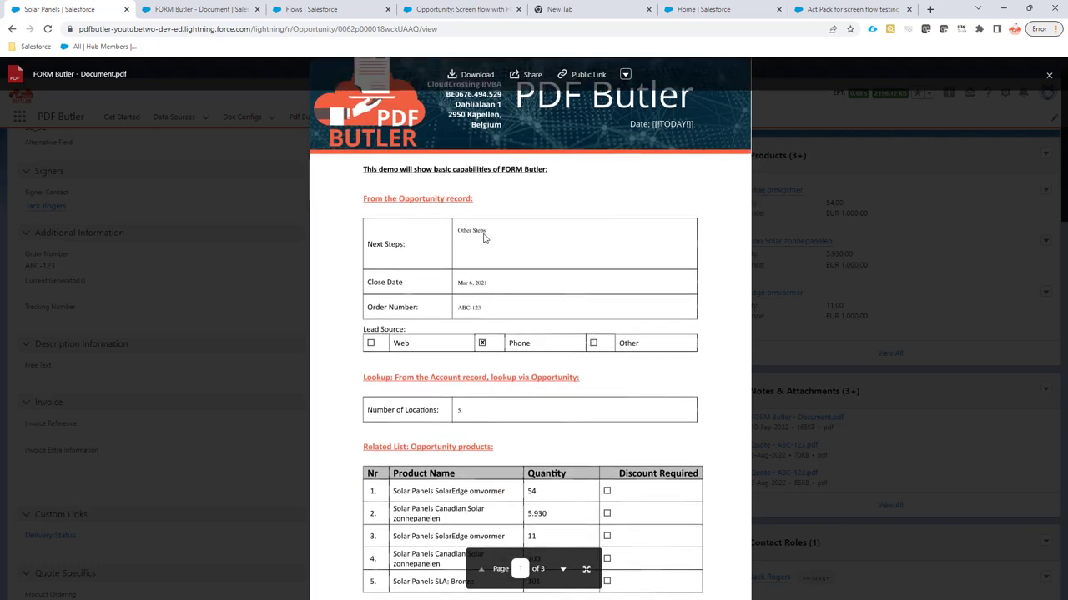
pyautogui.moveTo(242, 260)
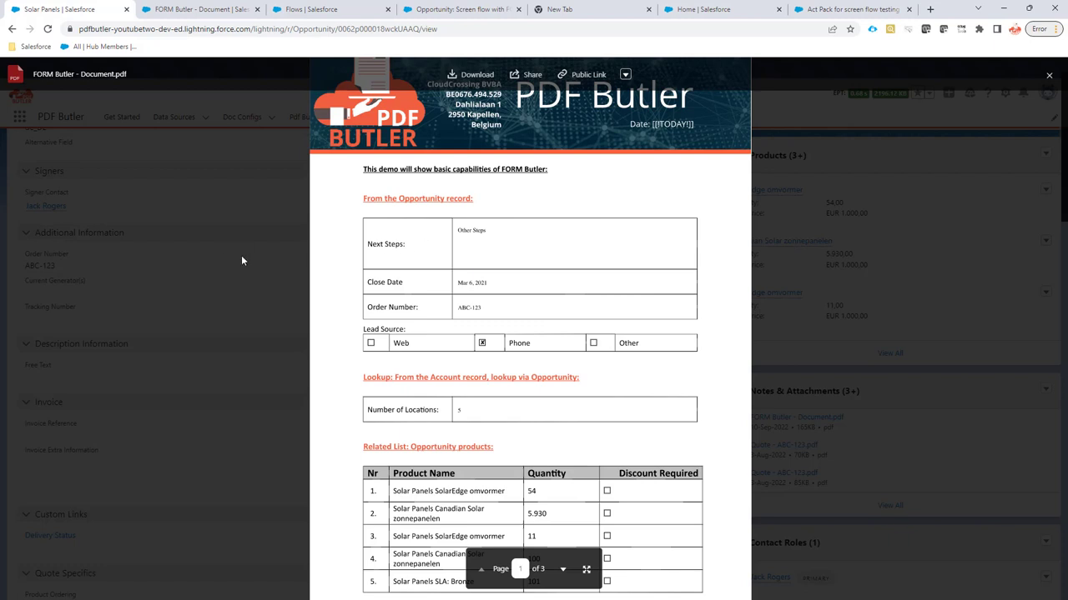